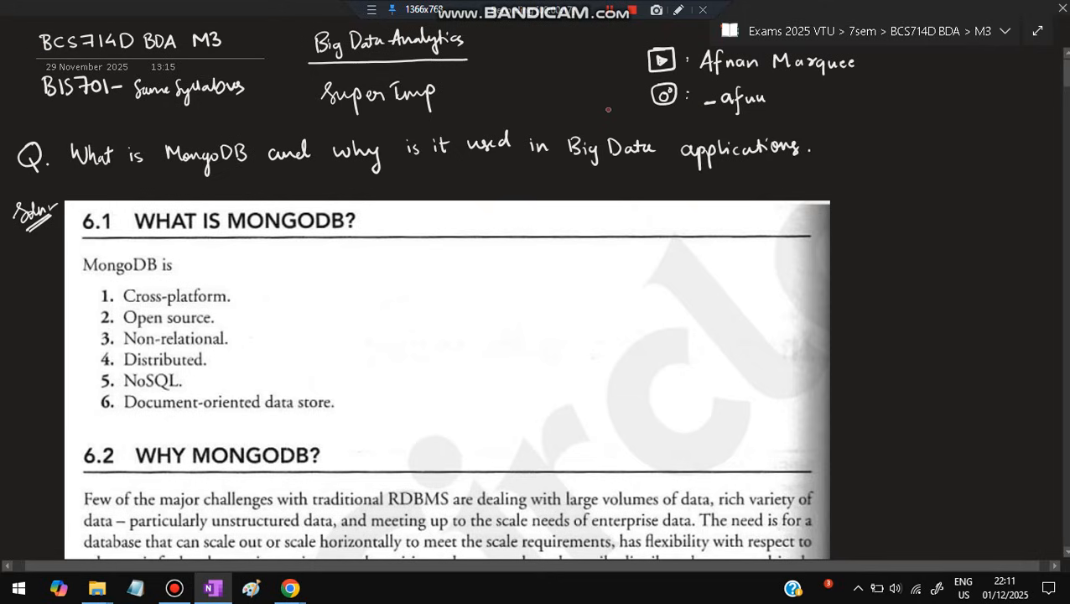
Underline 'MongoDB' and 'Big Data' in red and tick 'Document-oriented data store'.
{"action": "left_click_drag", "start_coordinate": [578, 113], "coordinate": [642, 101]}
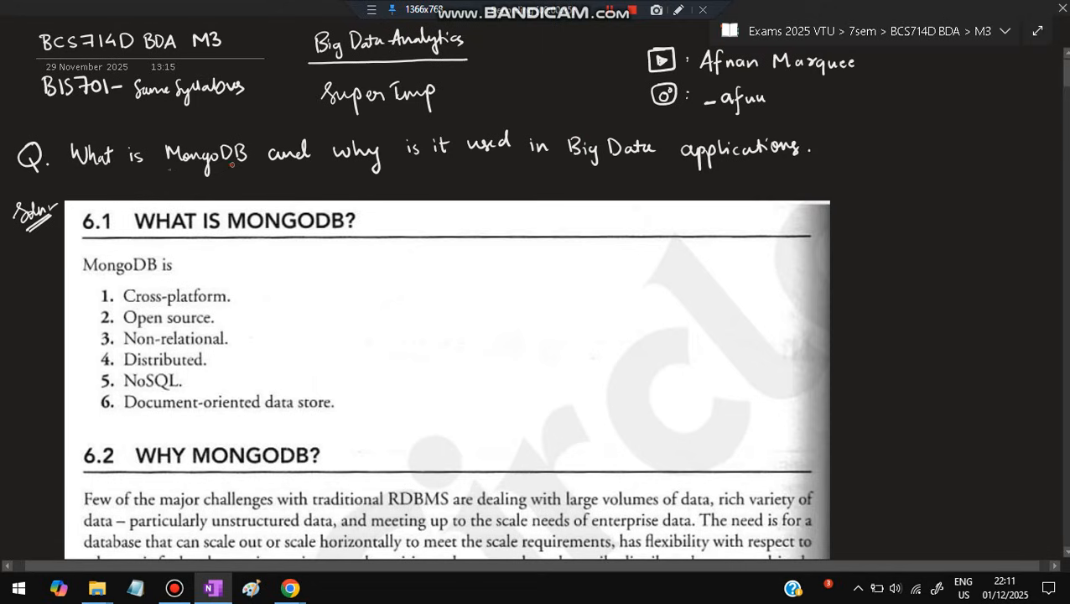
{"action": "left_click_drag", "start_coordinate": [167, 172], "coordinate": [247, 171]}
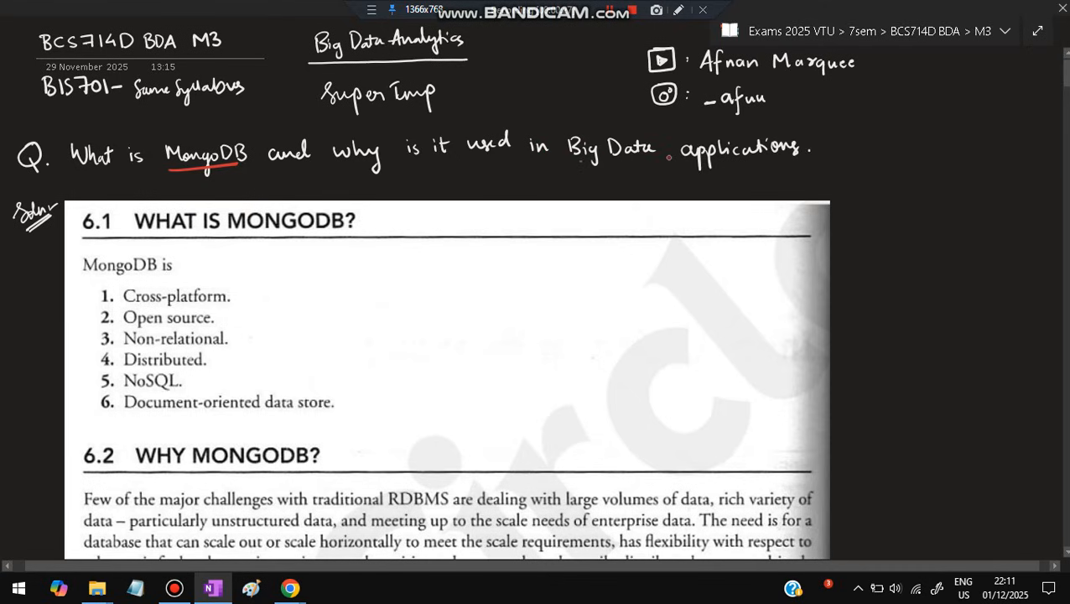
{"action": "scroll", "scroll_direction": "down", "scroll_amount": 3}
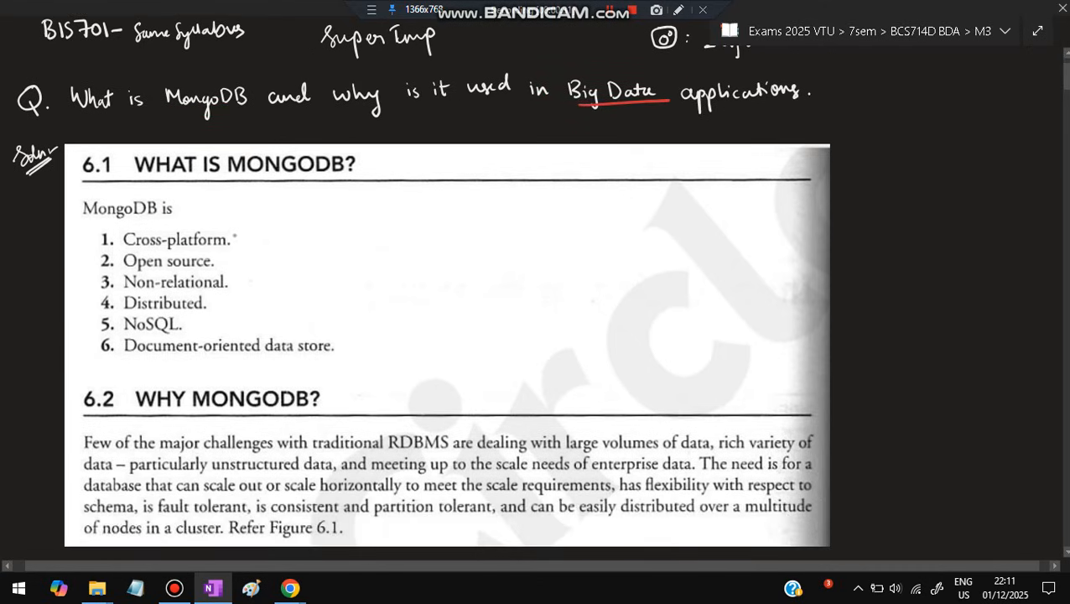
{"action": "left_click_drag", "start_coordinate": [227, 244], "coordinate": [244, 228]}
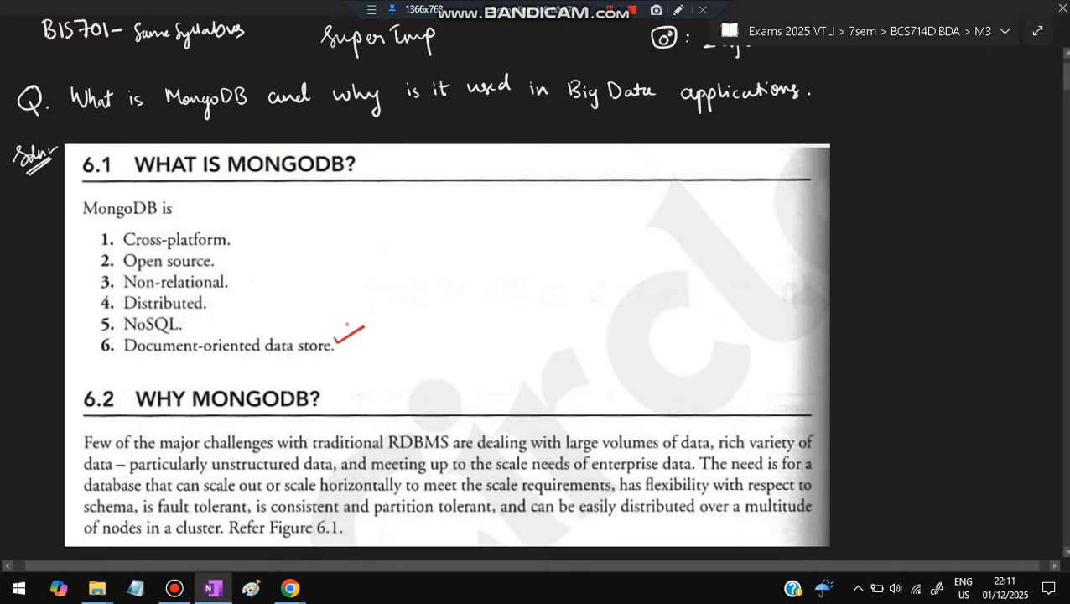
Underline 'large volumes' and 'unstructured' and mark the WHY MONGODB heading in red.
{"action": "scroll", "scroll_direction": "down", "scroll_amount": 3}
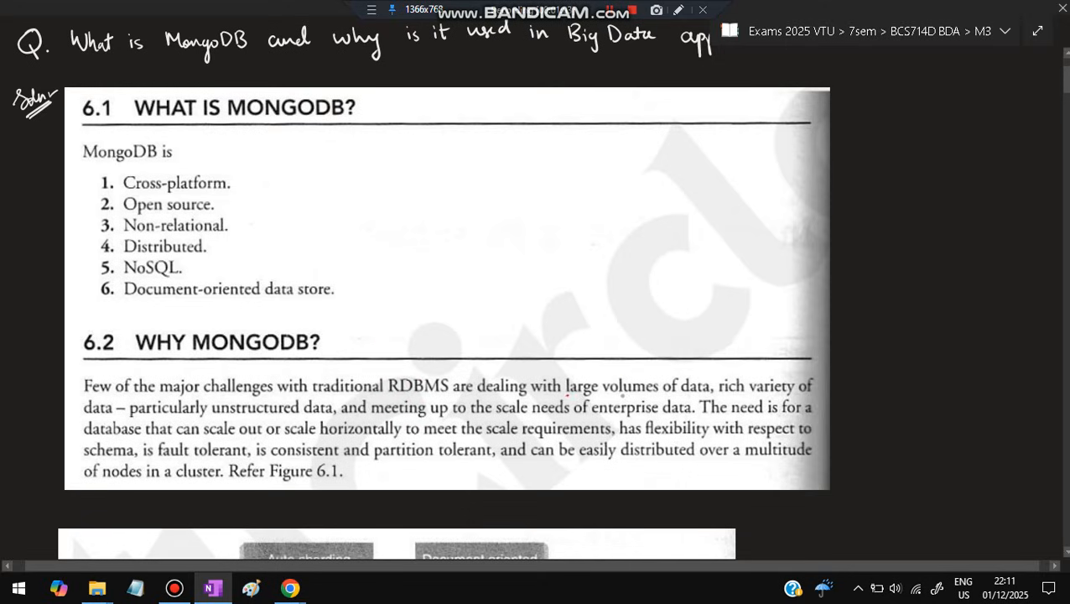
{"action": "left_click_drag", "start_coordinate": [566, 394], "coordinate": [630, 394]}
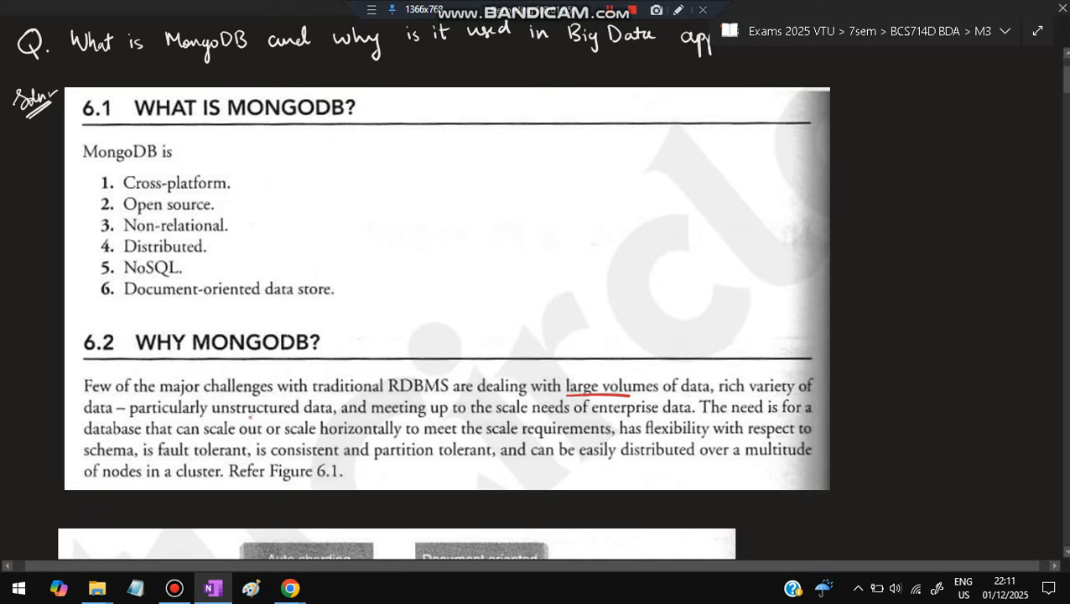
{"action": "left_click_drag", "start_coordinate": [235, 418], "coordinate": [289, 418]}
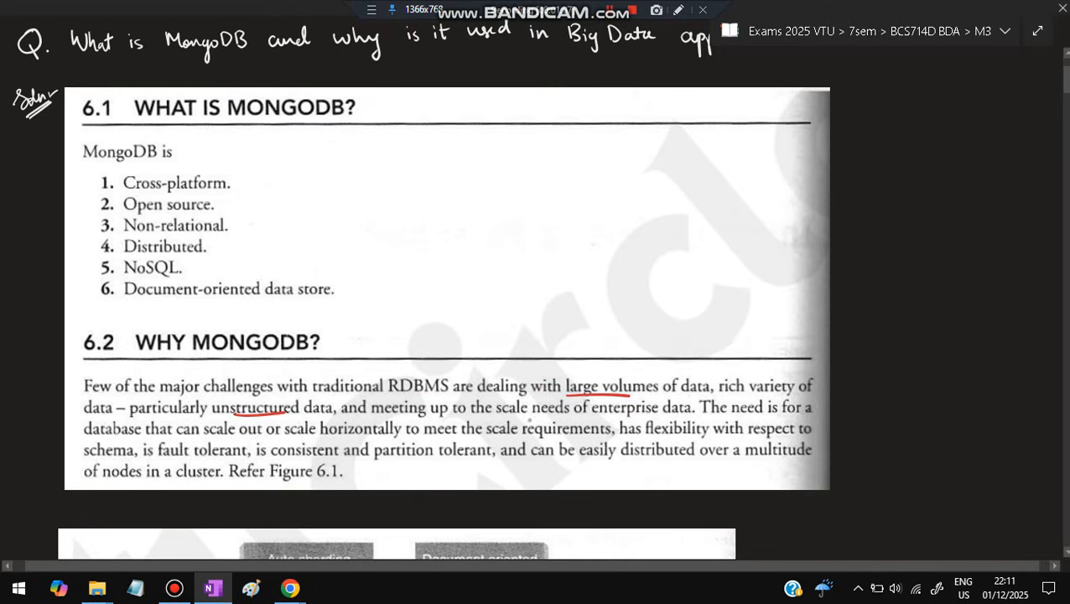
{"action": "left_click_drag", "start_coordinate": [515, 417], "coordinate": [580, 417]}
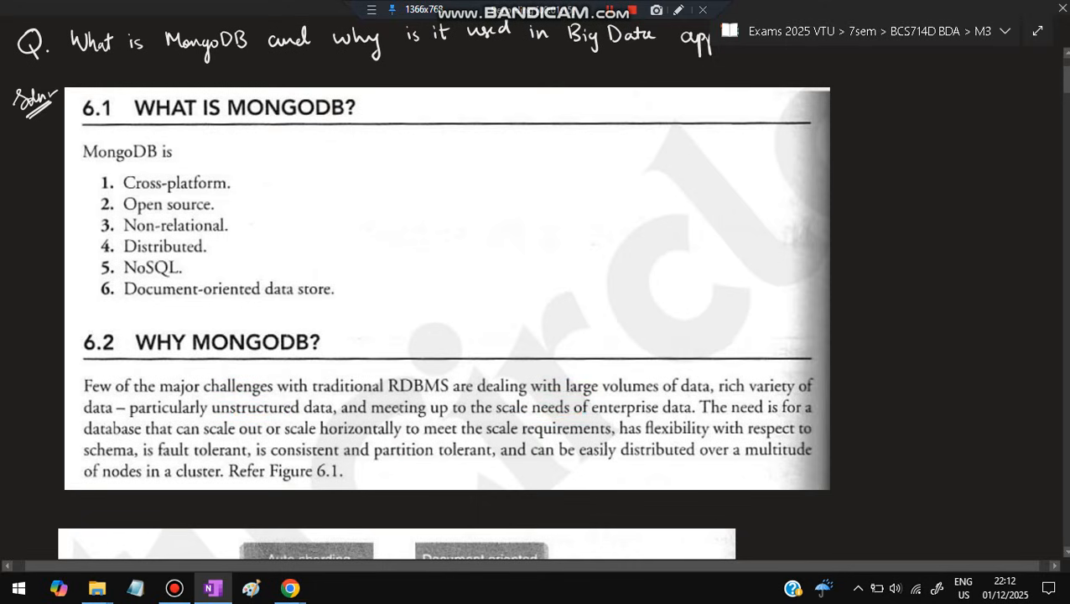
{"action": "left_click_drag", "start_coordinate": [279, 331], "coordinate": [295, 314]}
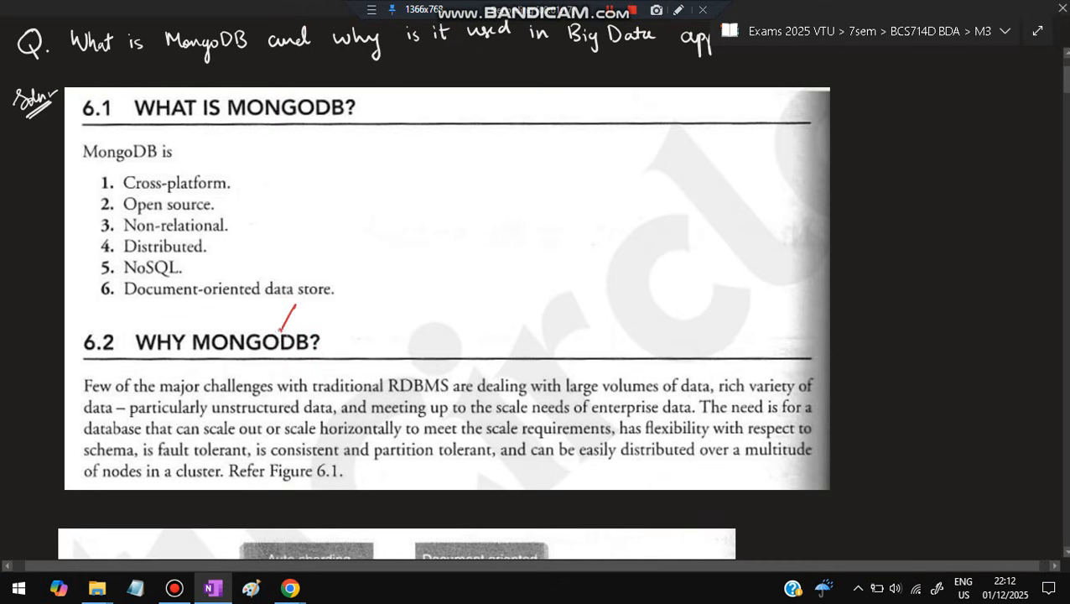
Underline the feature labels in Figure 6.1 in red.
{"action": "scroll", "scroll_direction": "down", "scroll_amount": 3}
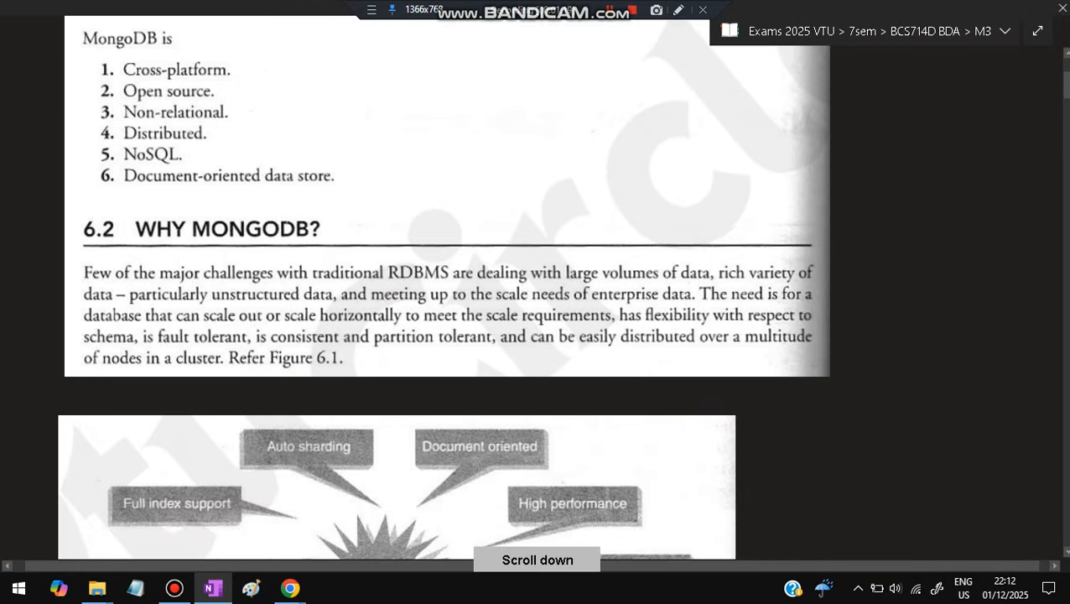
{"action": "scroll", "scroll_direction": "down", "scroll_amount": 3}
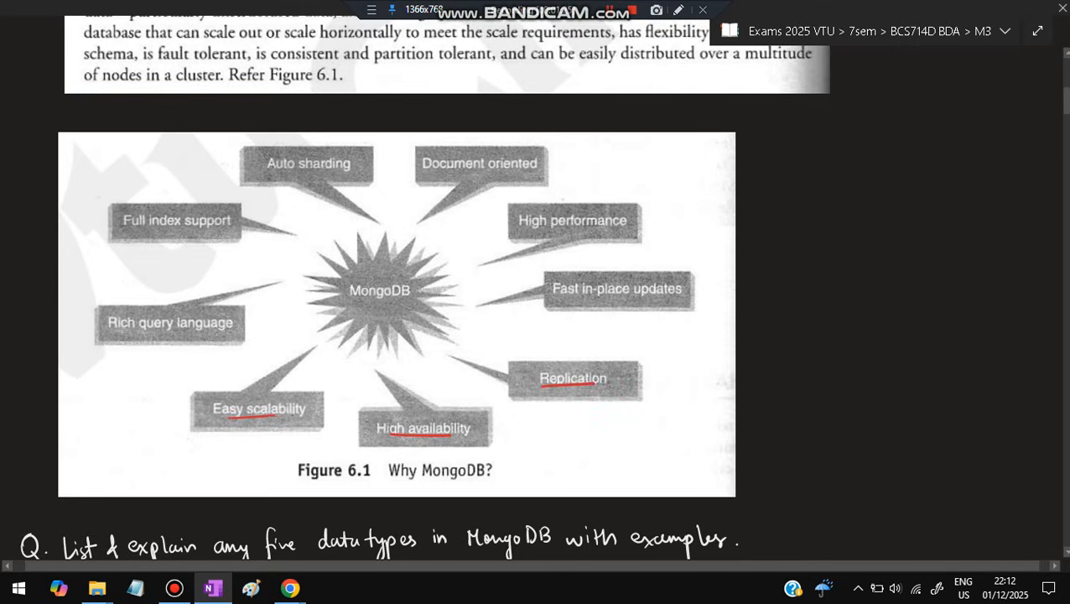
{"action": "left_click_drag", "start_coordinate": [121, 335], "coordinate": [230, 334]}
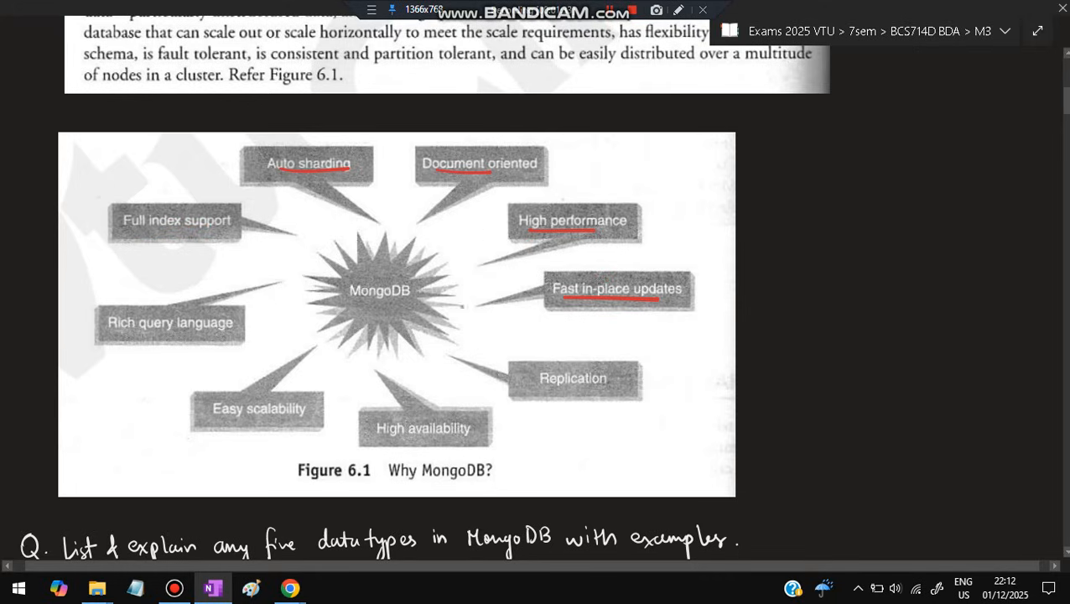
Tick the String, Integer, Boolean, Double and Date data types in red.
{"action": "scroll", "scroll_direction": "down", "scroll_amount": 3}
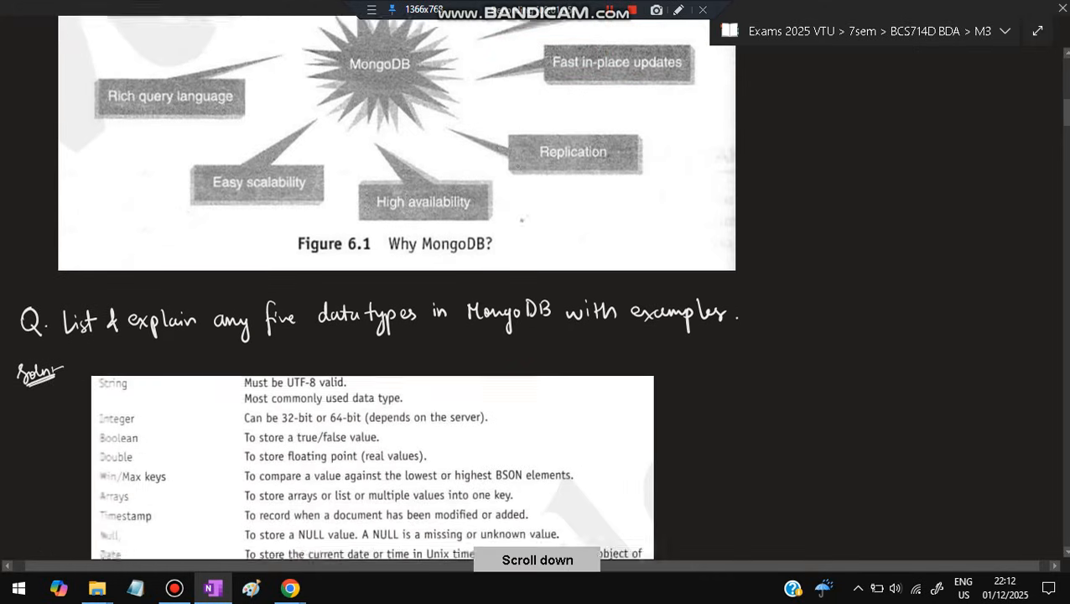
{"action": "scroll", "scroll_direction": "down", "scroll_amount": 3}
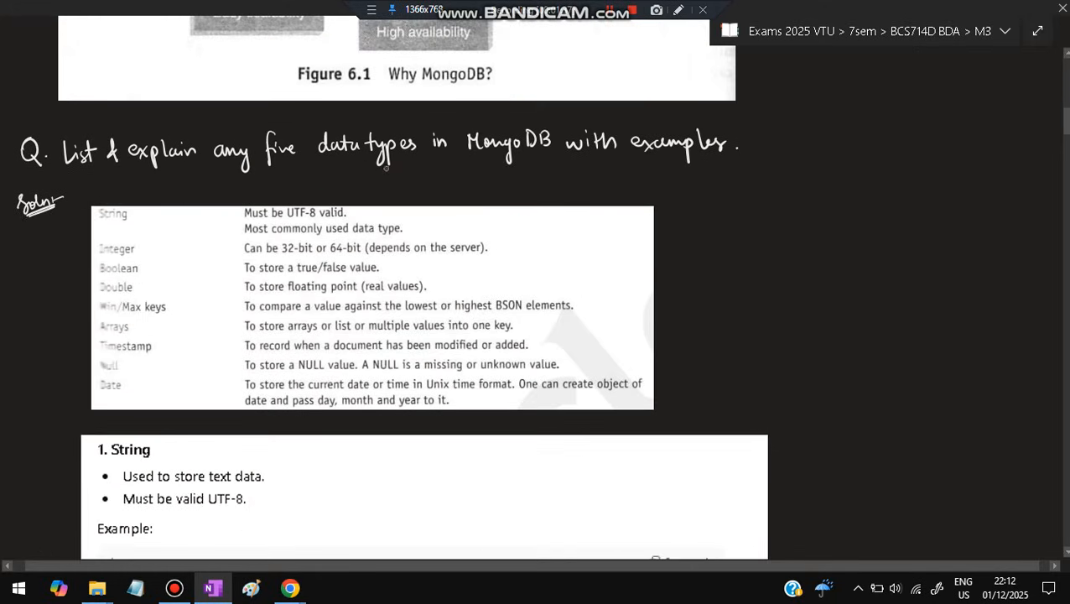
{"action": "left_click_drag", "start_coordinate": [101, 239], "coordinate": [80, 227]}
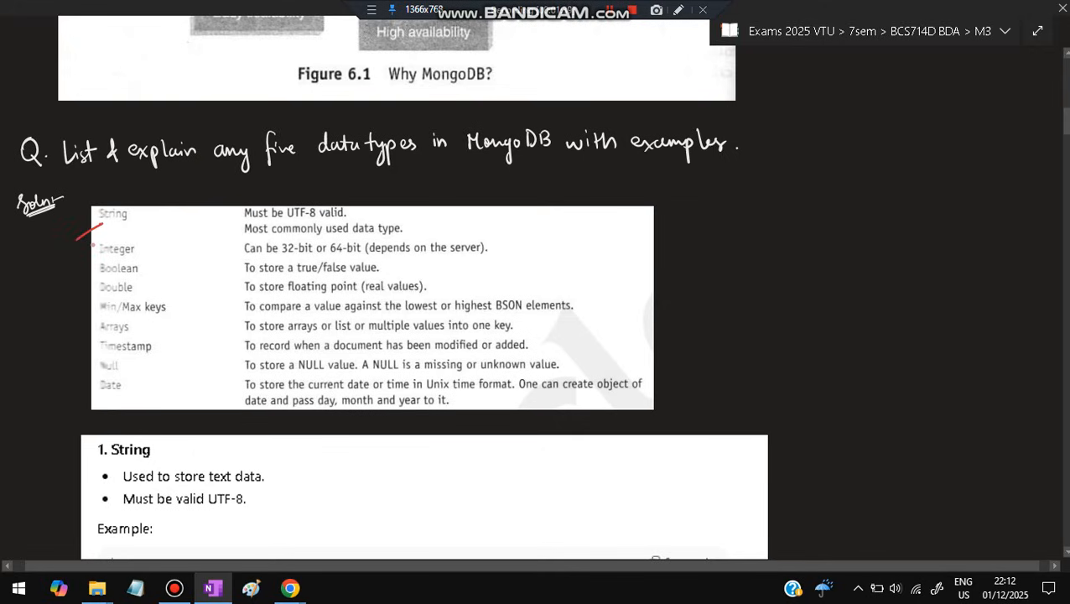
{"action": "left_click_drag", "start_coordinate": [84, 248], "coordinate": [92, 290]}
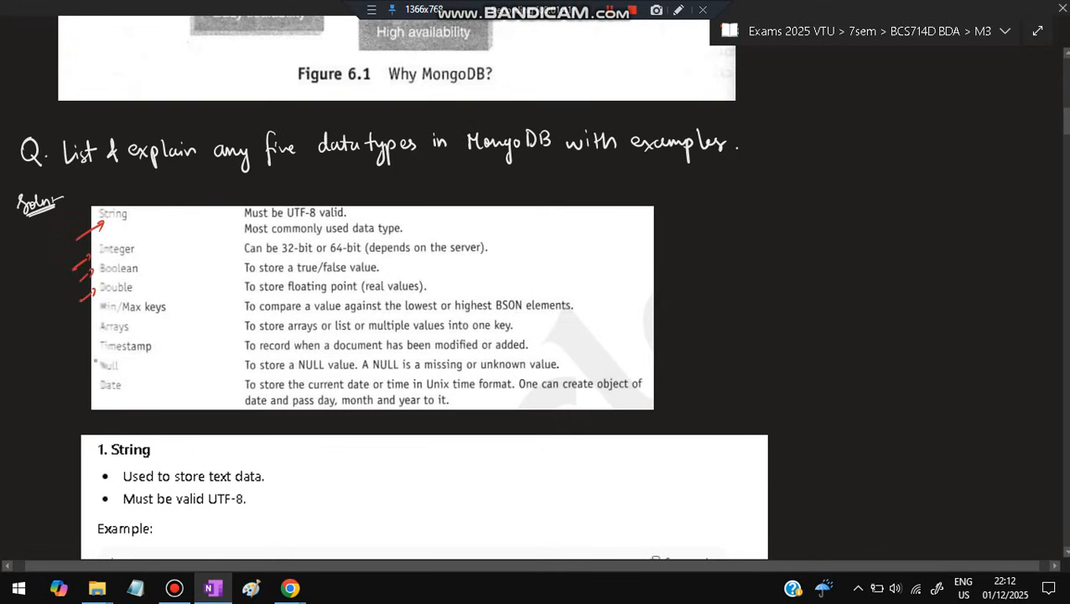
{"action": "left_click_drag", "start_coordinate": [98, 386], "coordinate": [88, 394]}
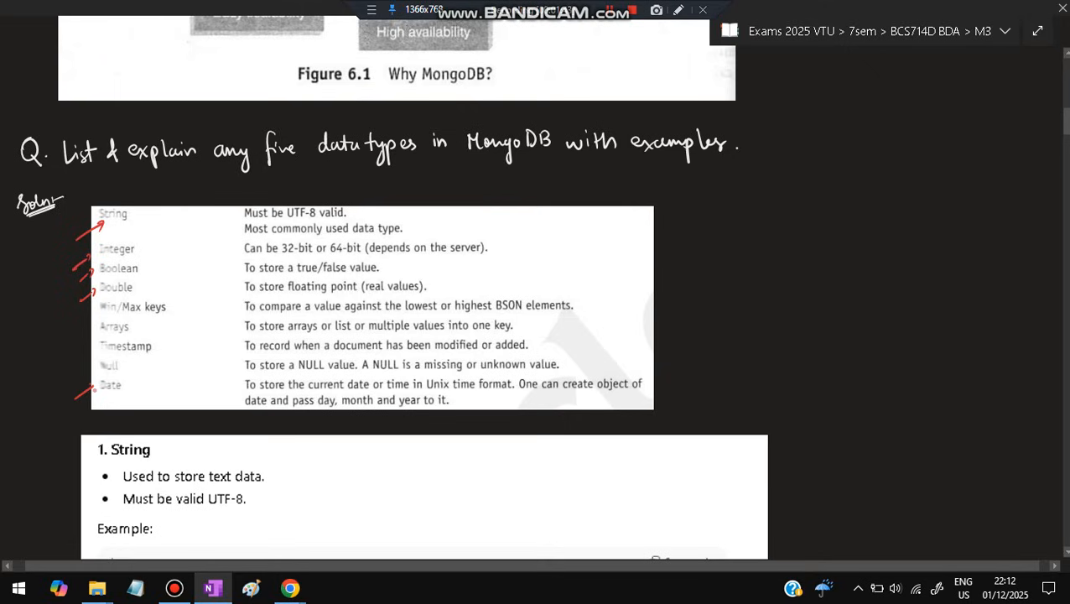
Scroll down through the JSON example values toward the Array skills list.
{"action": "scroll", "scroll_direction": "down", "scroll_amount": 3}
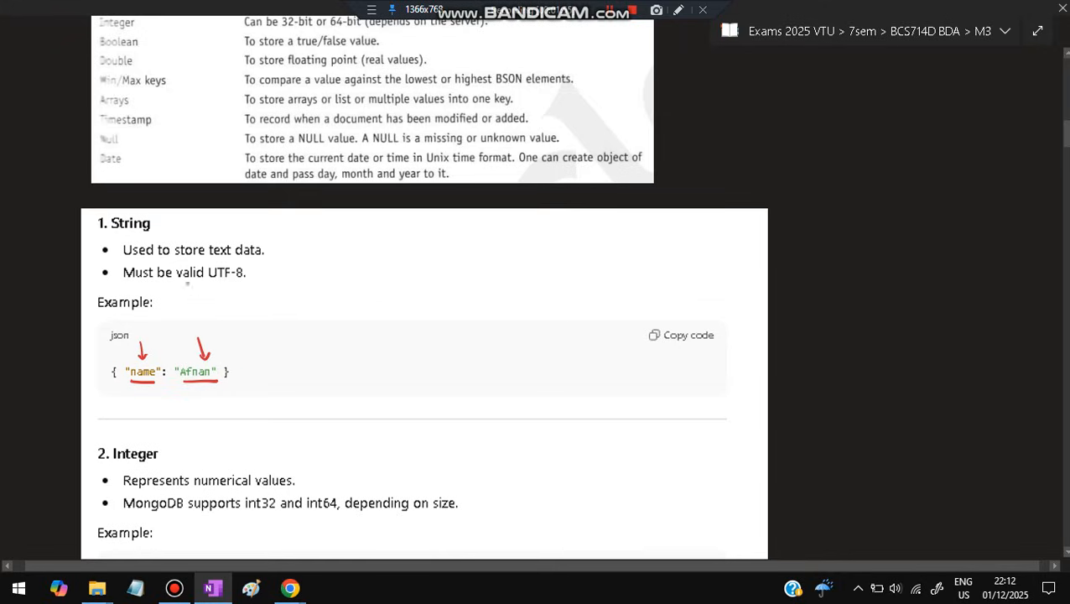
{"action": "scroll", "scroll_direction": "down", "scroll_amount": 3}
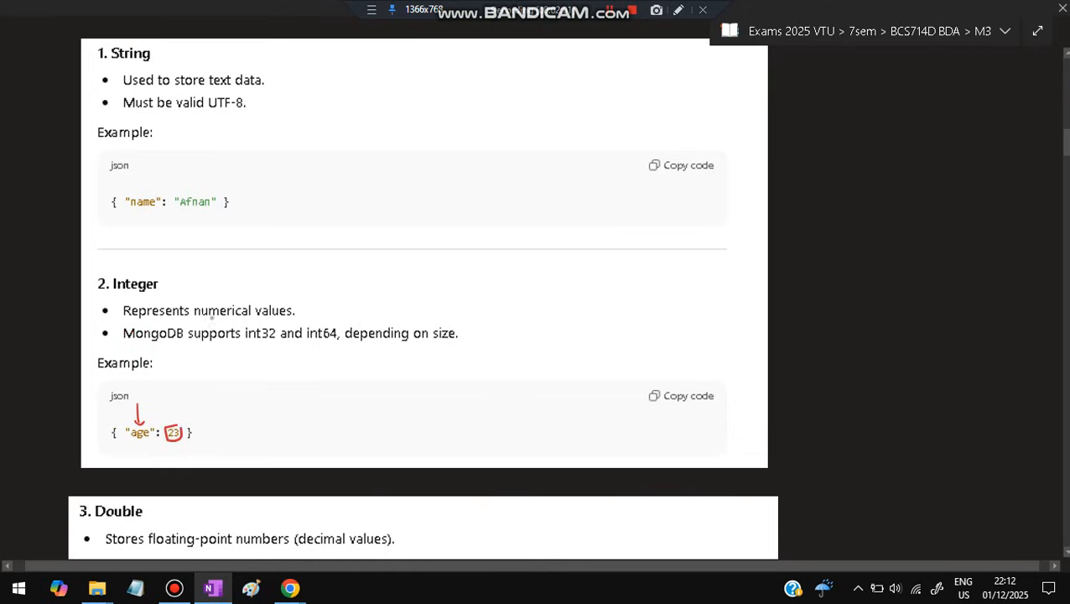
{"action": "scroll", "scroll_direction": "down", "scroll_amount": 3}
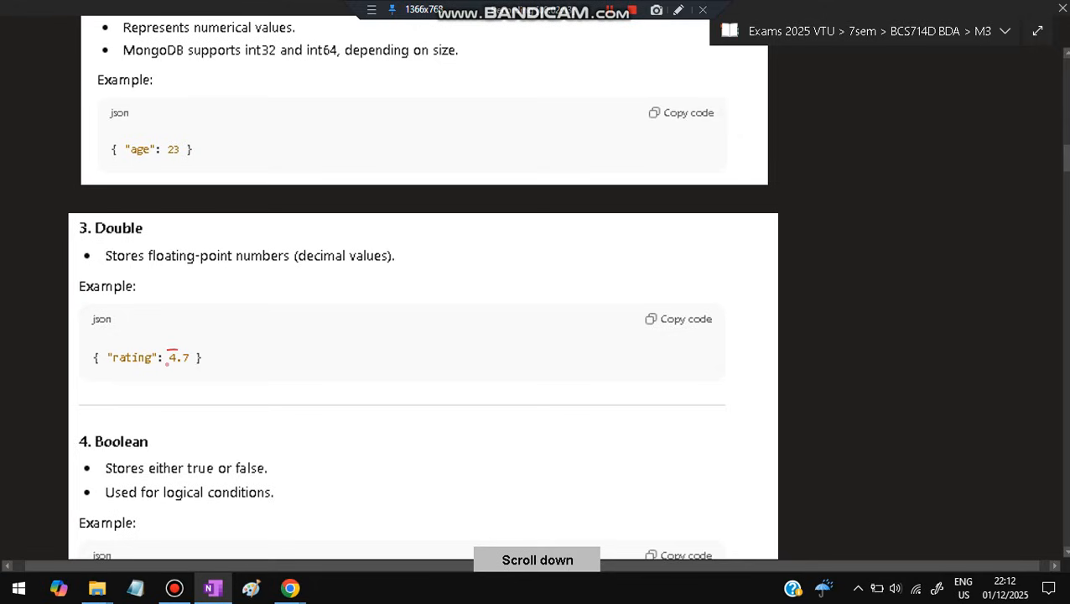
{"action": "scroll", "scroll_direction": "down", "scroll_amount": 3}
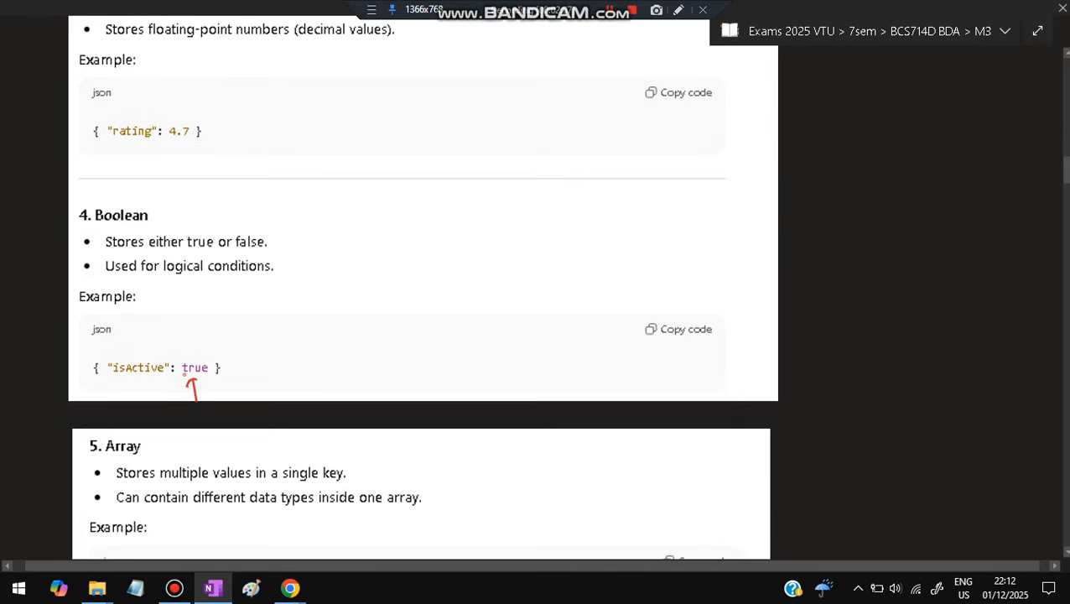
{"action": "scroll", "scroll_direction": "down", "scroll_amount": 3}
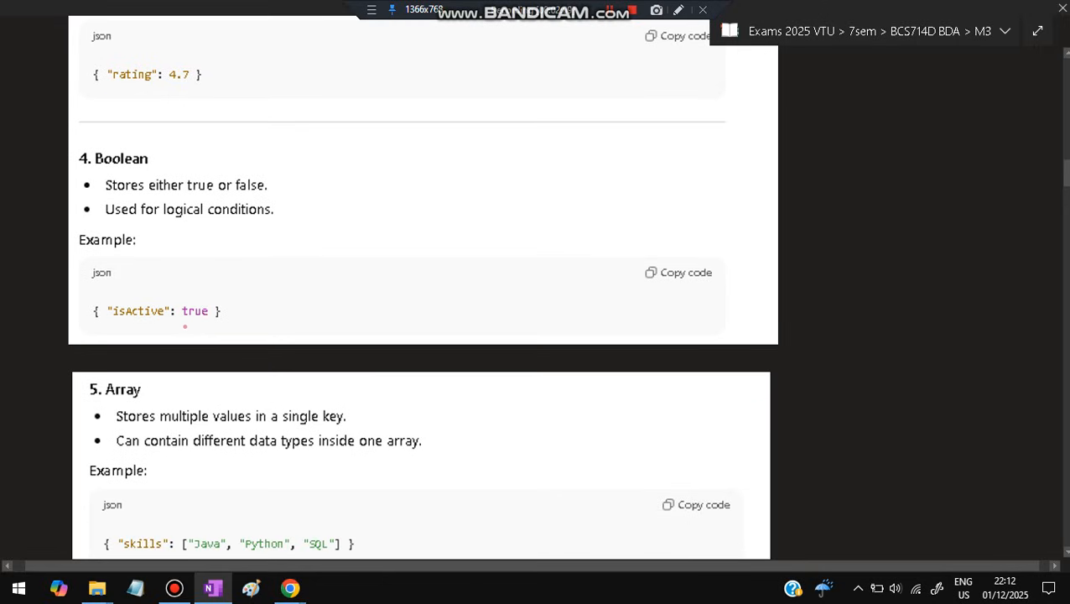
{"action": "scroll", "scroll_direction": "down", "scroll_amount": 3}
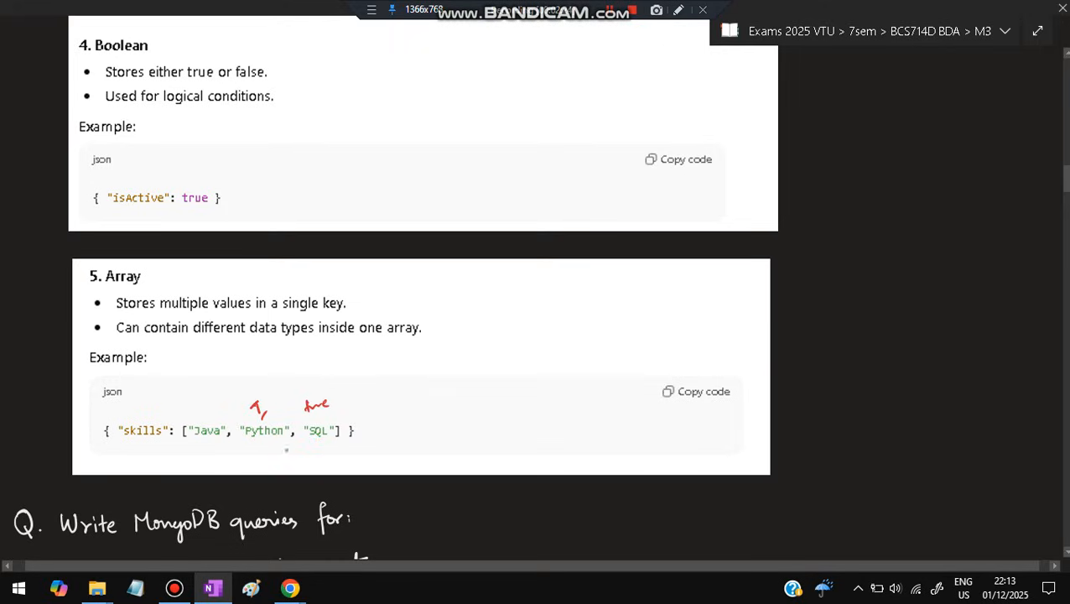
Circle the insertOne code in red and scroll to the find query with $gt: 20.
{"action": "scroll", "scroll_direction": "down", "scroll_amount": 3}
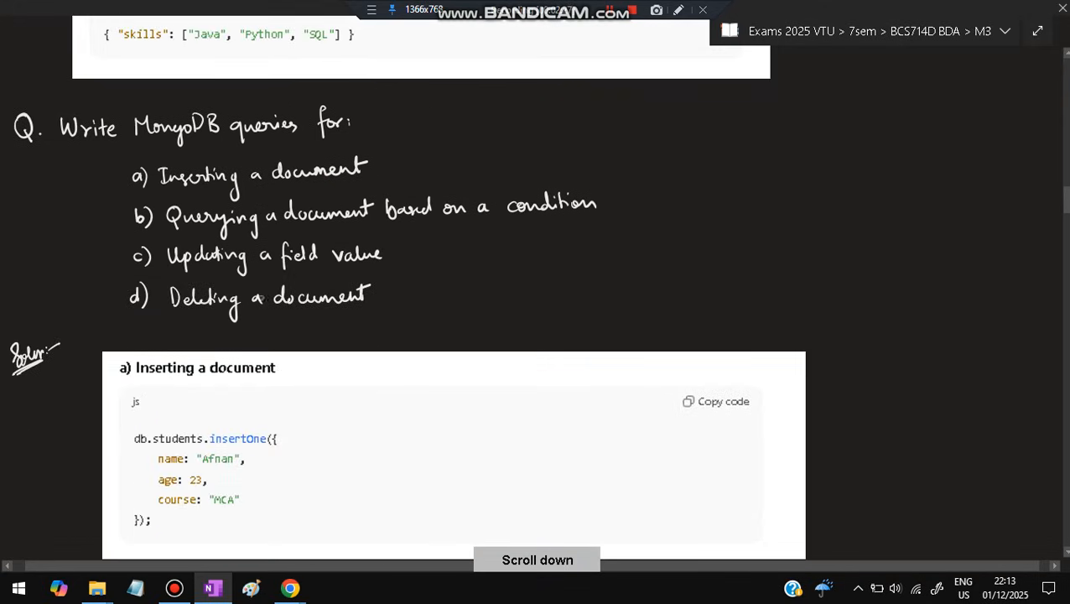
{"action": "left_click_drag", "start_coordinate": [122, 181], "coordinate": [163, 168]}
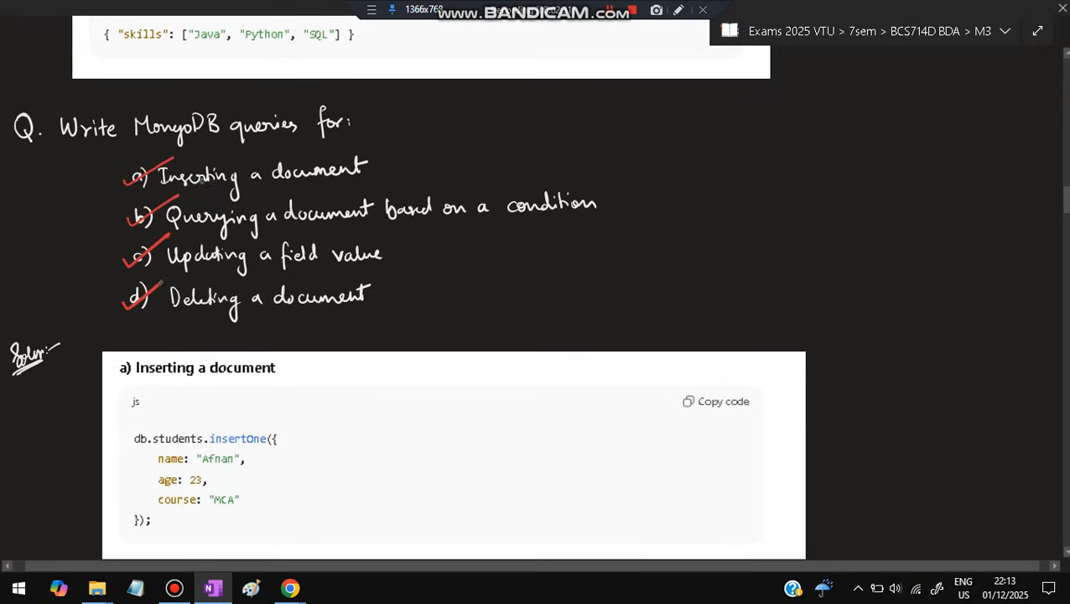
{"action": "scroll", "scroll_direction": "down", "scroll_amount": 3}
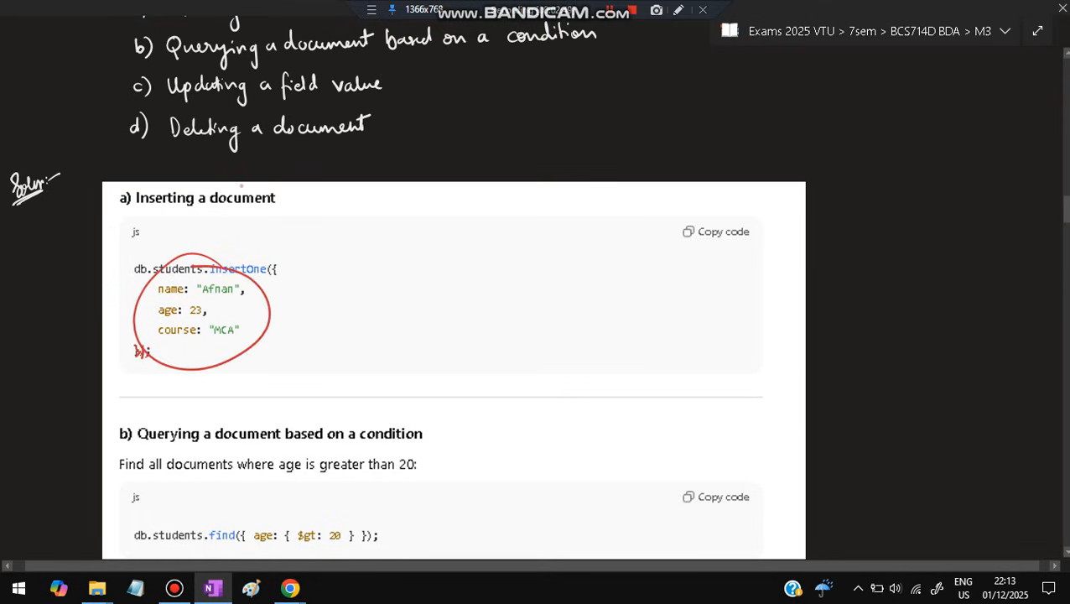
{"action": "scroll", "scroll_direction": "down", "scroll_amount": 3}
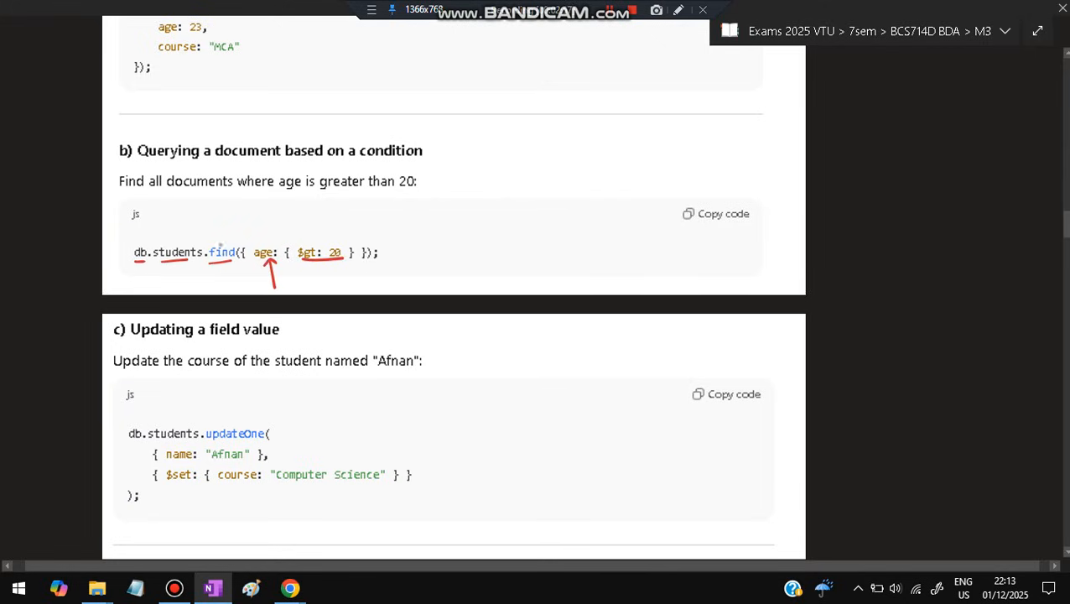
Sketch a small document box beside the Computer Science update query in red.
{"action": "scroll", "scroll_direction": "down", "scroll_amount": 3}
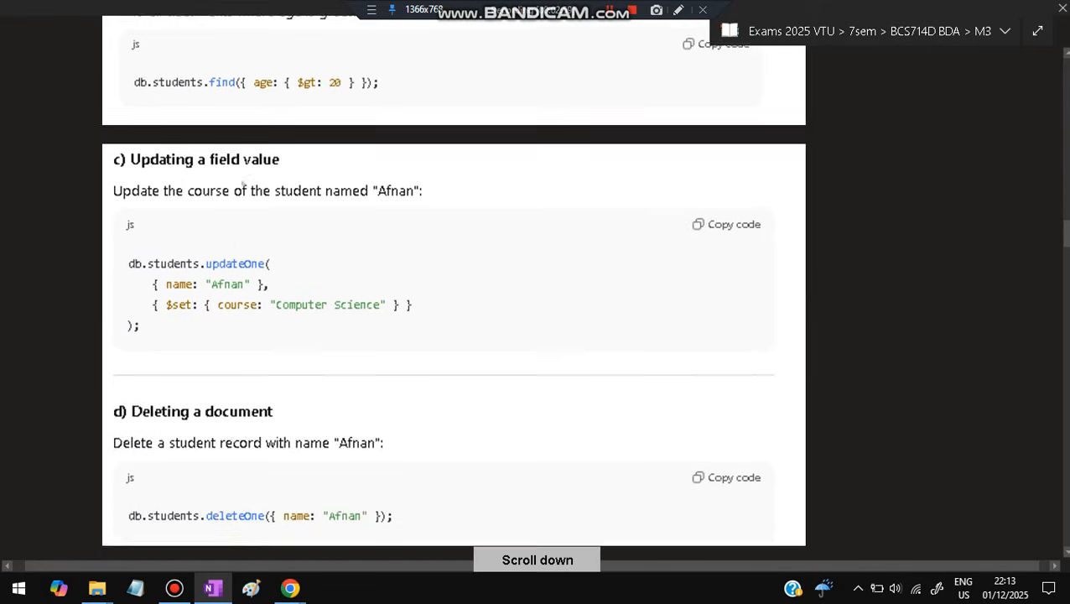
{"action": "scroll", "scroll_direction": "down", "scroll_amount": 3}
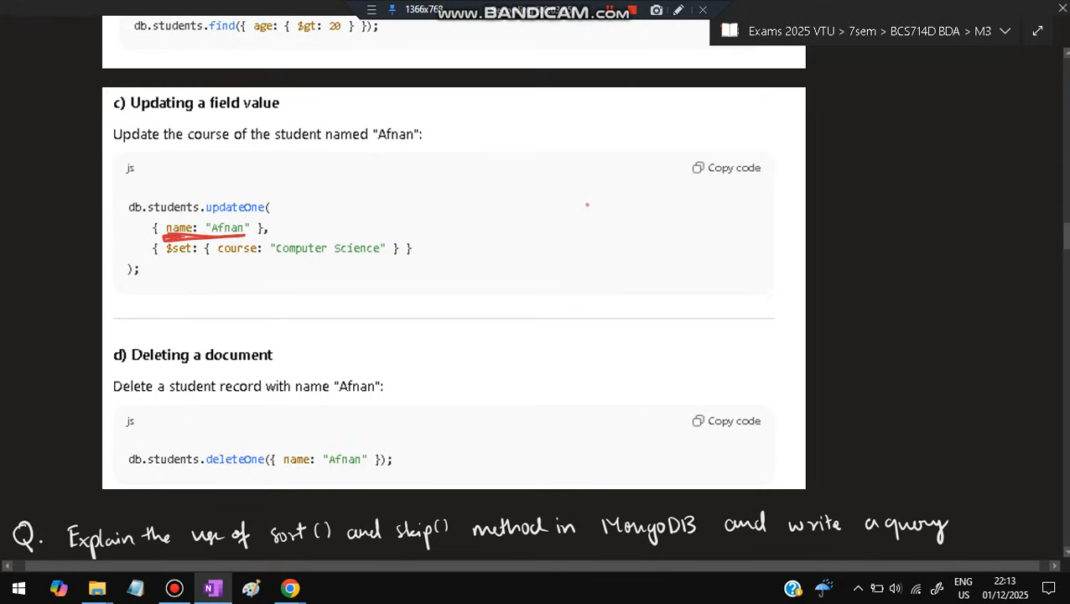
{"action": "left_click_drag", "start_coordinate": [545, 209], "coordinate": [629, 251]}
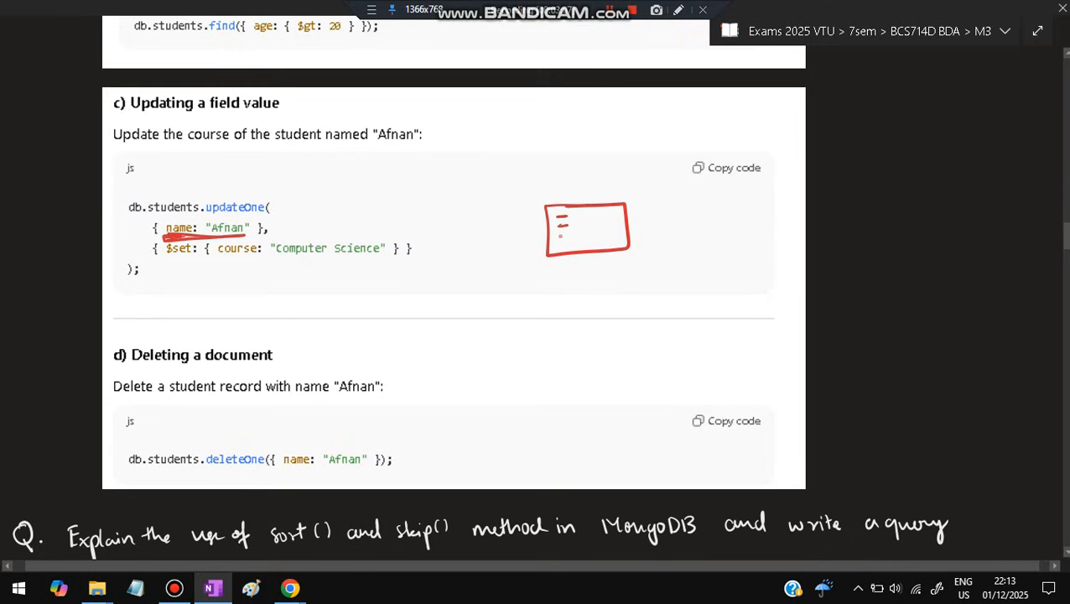
{"action": "left_click_drag", "start_coordinate": [562, 227], "coordinate": [612, 235]}
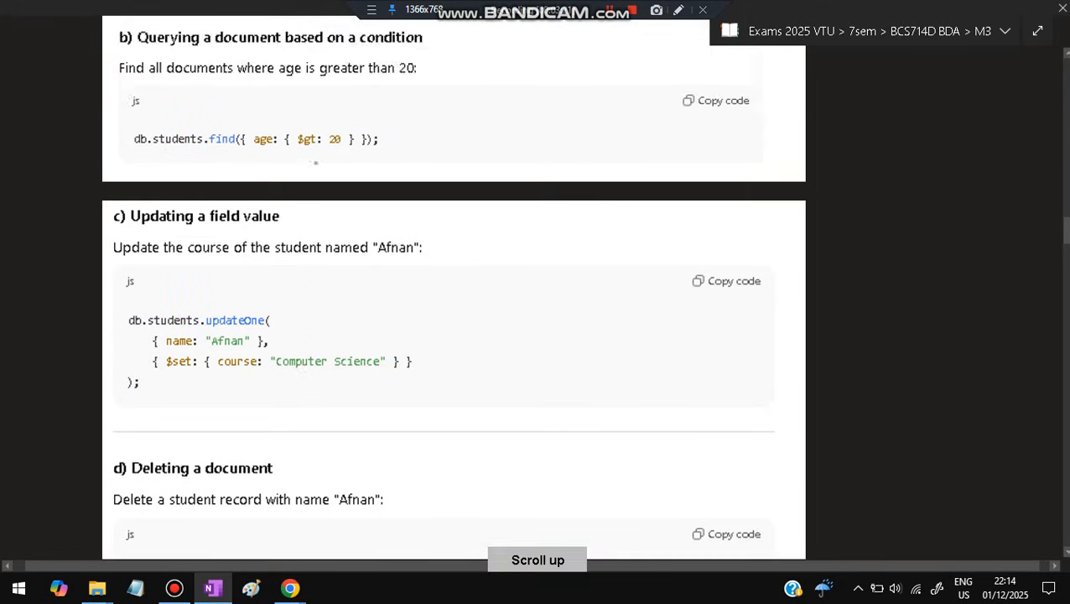
Scroll down past deleteOne to the sort() and skip() question.
{"action": "scroll", "scroll_direction": "down", "scroll_amount": 3}
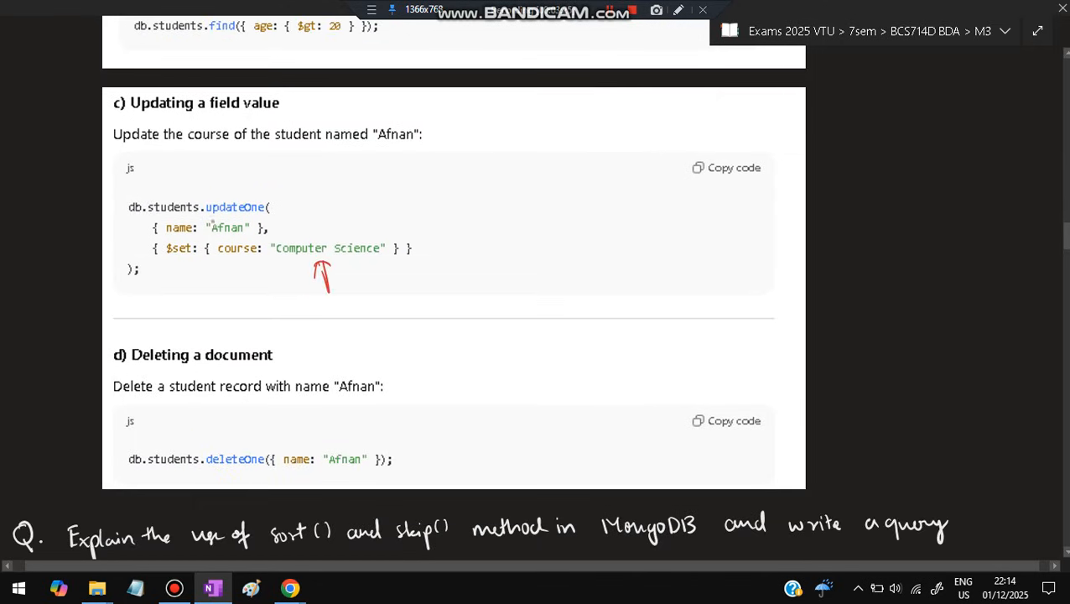
{"action": "scroll", "scroll_direction": "down", "scroll_amount": 3}
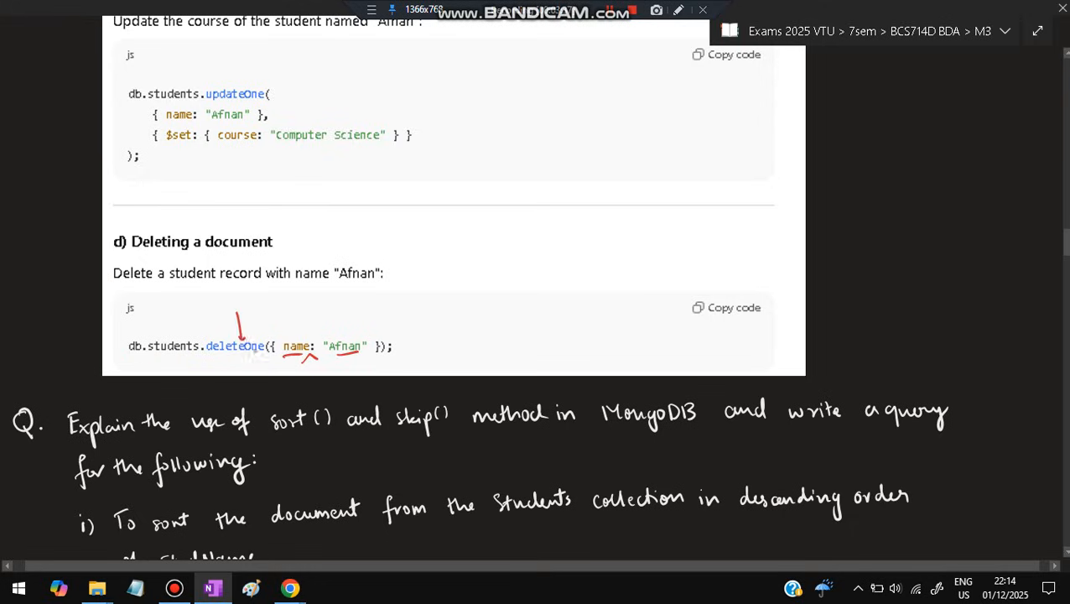
{"action": "scroll", "scroll_direction": "down", "scroll_amount": 3}
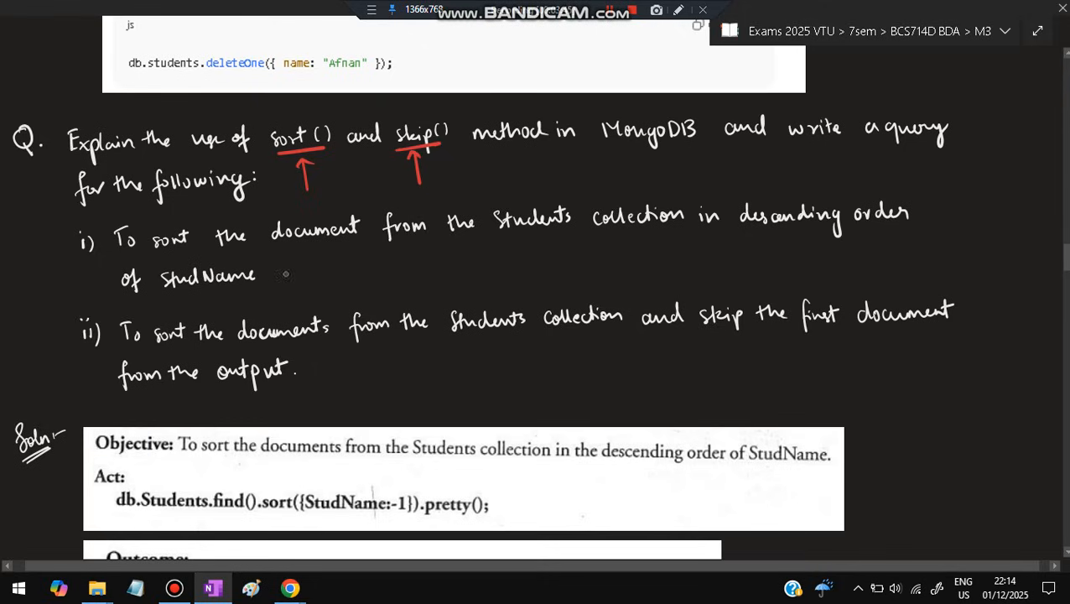
Clear the red marks from the StudName:-1 sort example and scroll to the arrays question.
{"action": "scroll", "scroll_direction": "down", "scroll_amount": 3}
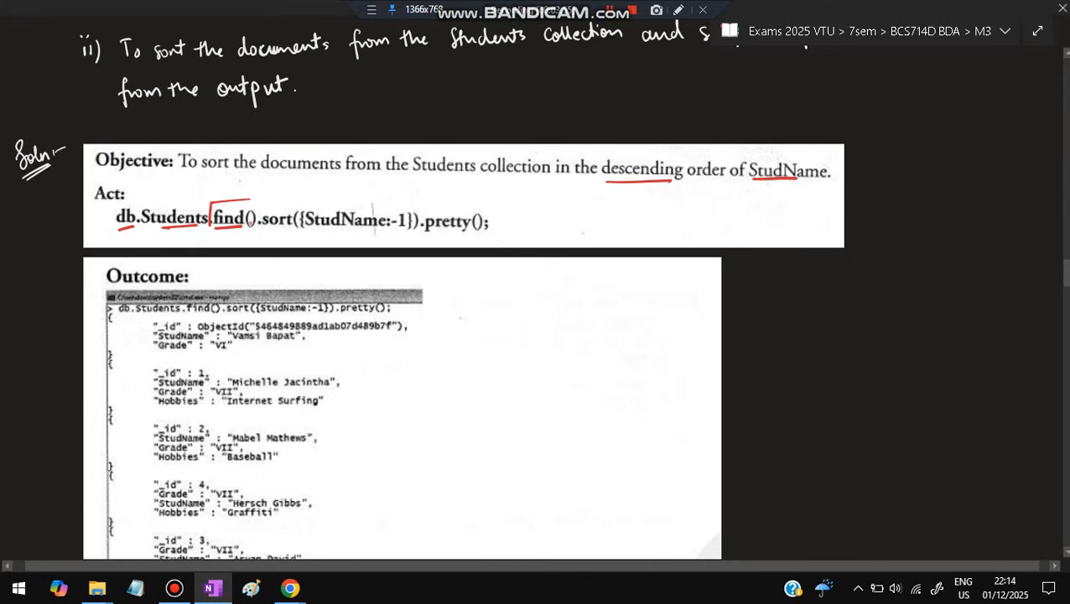
{"action": "left_click_drag", "start_coordinate": [210, 205], "coordinate": [289, 233]}
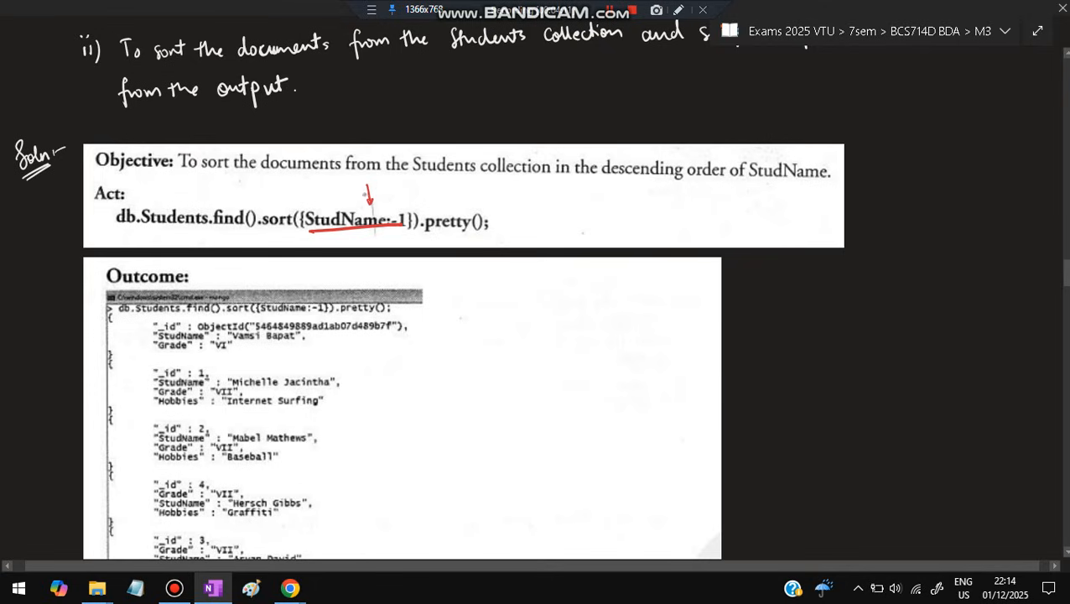
{"action": "scroll", "scroll_direction": "down", "scroll_amount": 3}
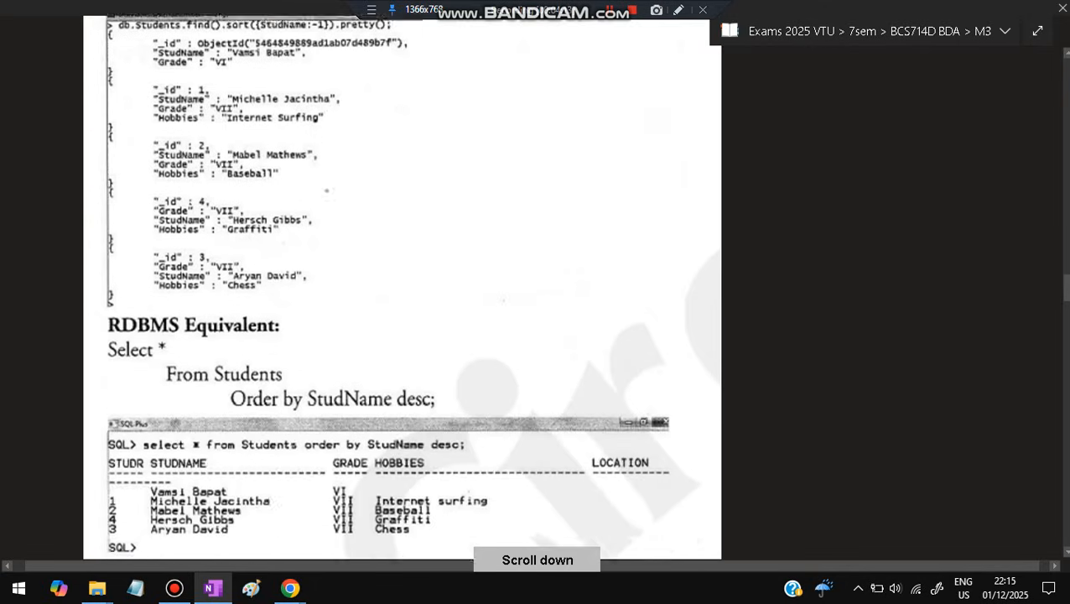
{"action": "scroll", "scroll_direction": "down", "scroll_amount": 3}
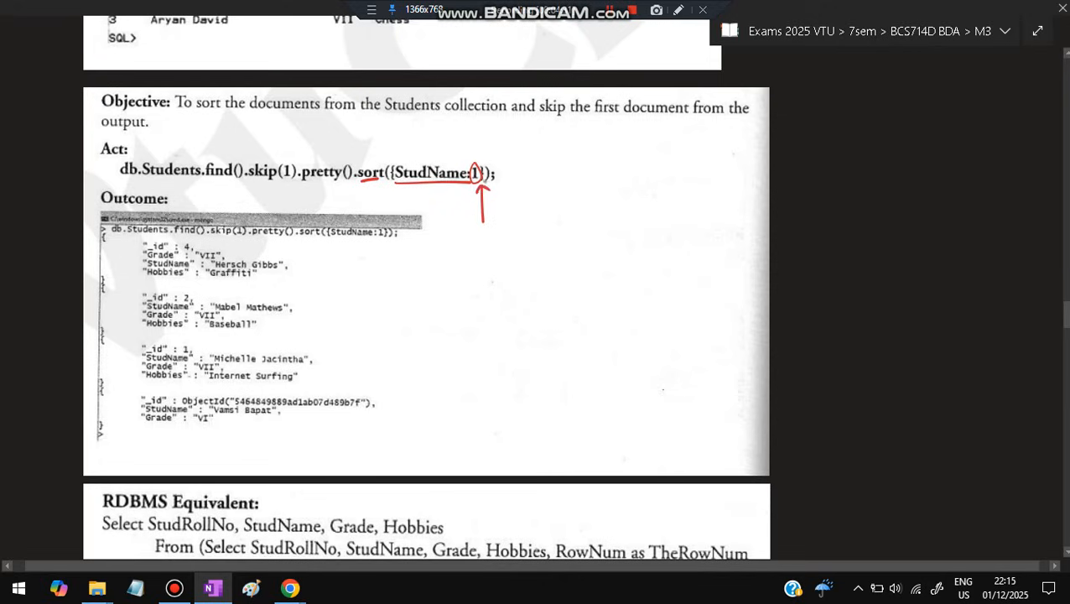
{"action": "scroll", "scroll_direction": "down", "scroll_amount": 3}
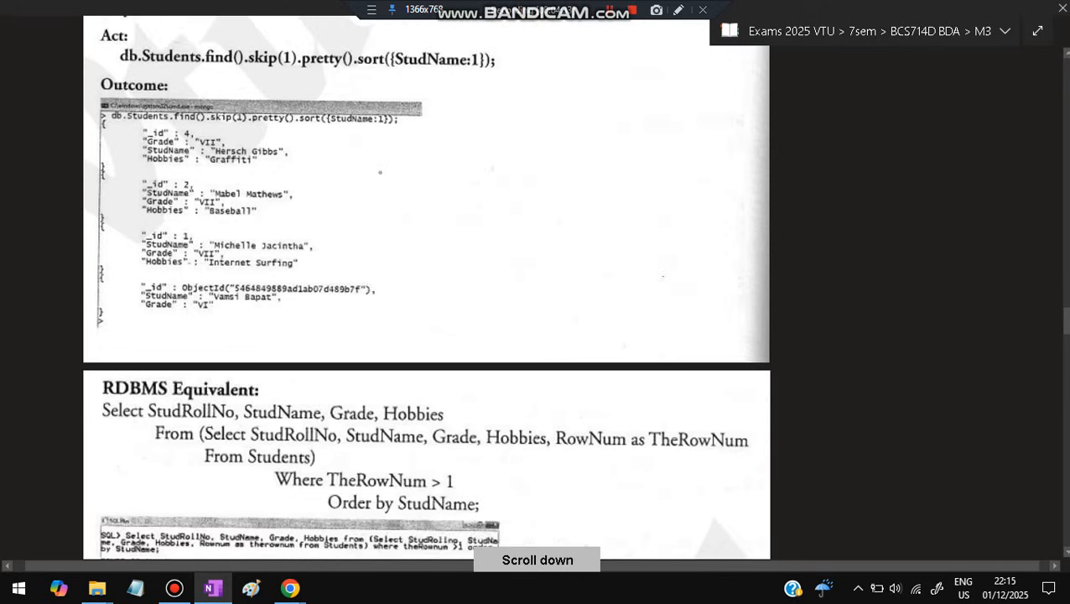
{"action": "scroll", "scroll_direction": "down", "scroll_amount": 3}
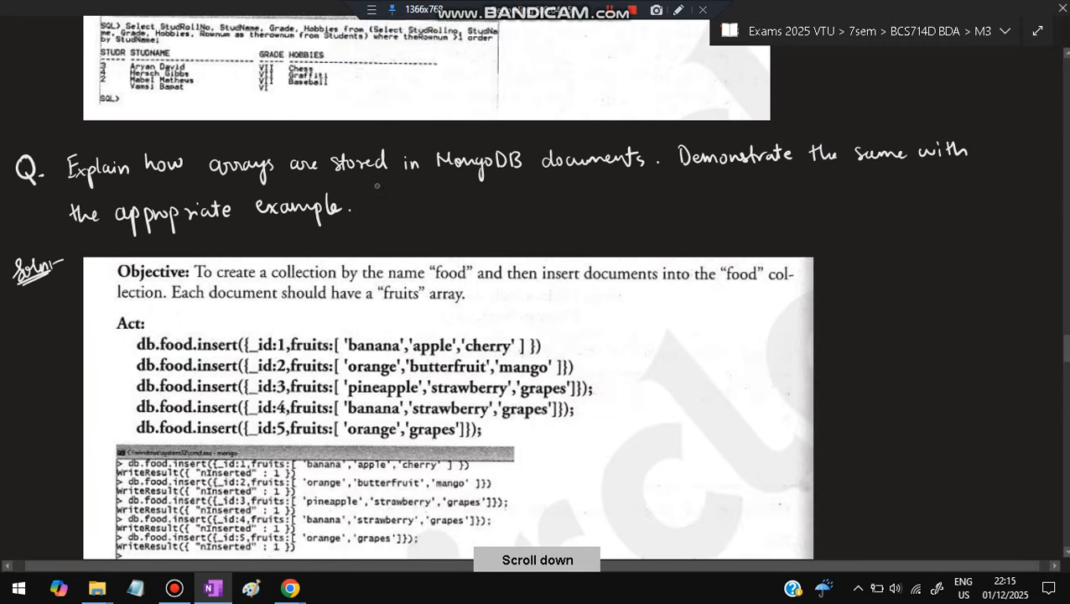
Bracket the first food insert, box its fruits array and sketch [ , ] notation in red.
{"action": "scroll", "scroll_direction": "down", "scroll_amount": 3}
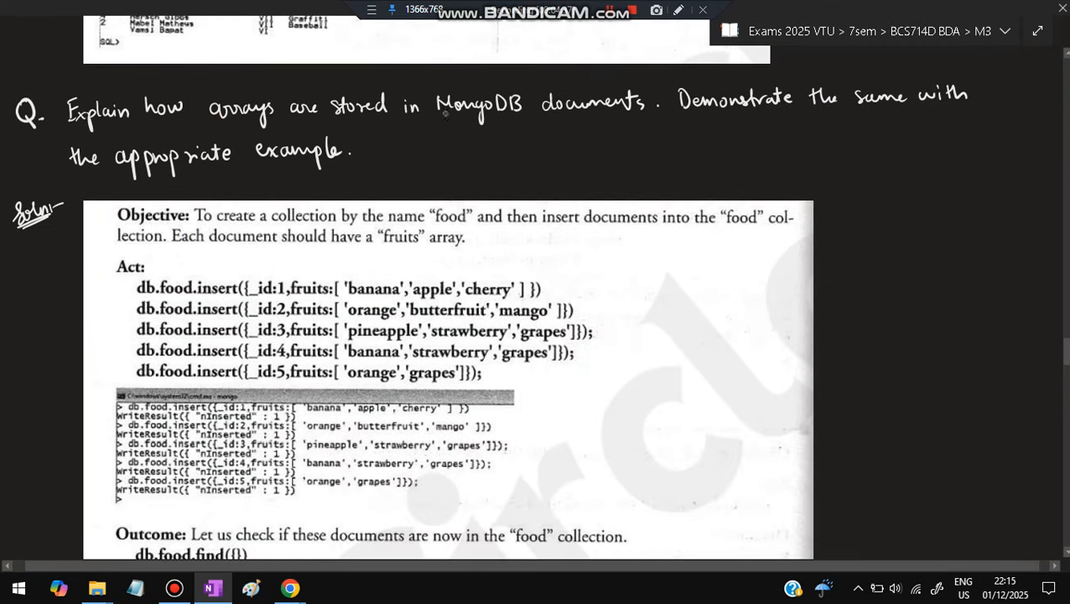
{"action": "left_click_drag", "start_coordinate": [438, 120], "coordinate": [519, 120]}
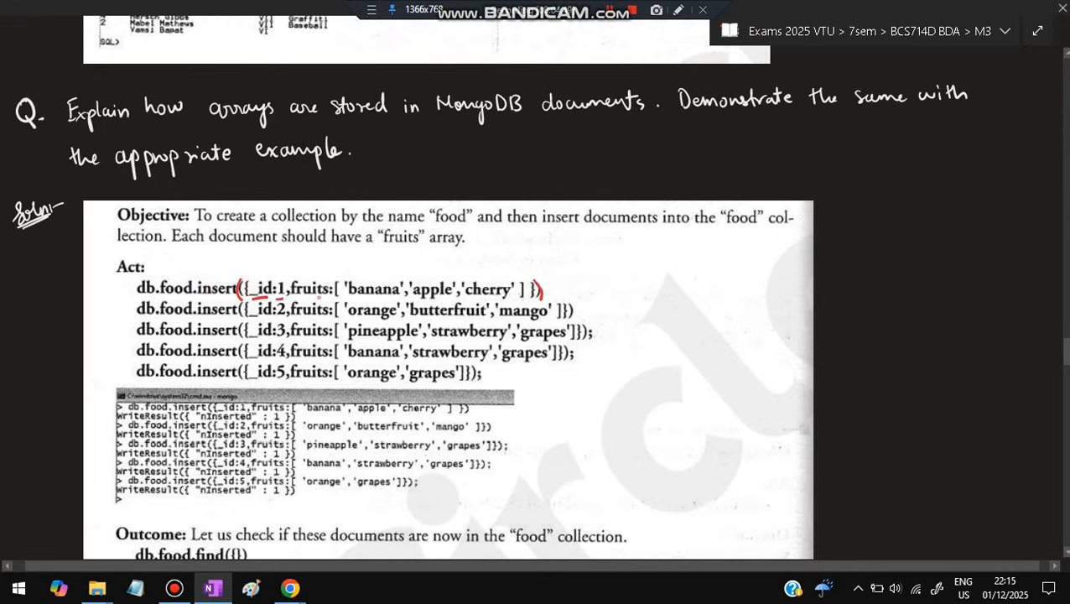
{"action": "left_click_drag", "start_coordinate": [252, 276], "coordinate": [302, 298]}
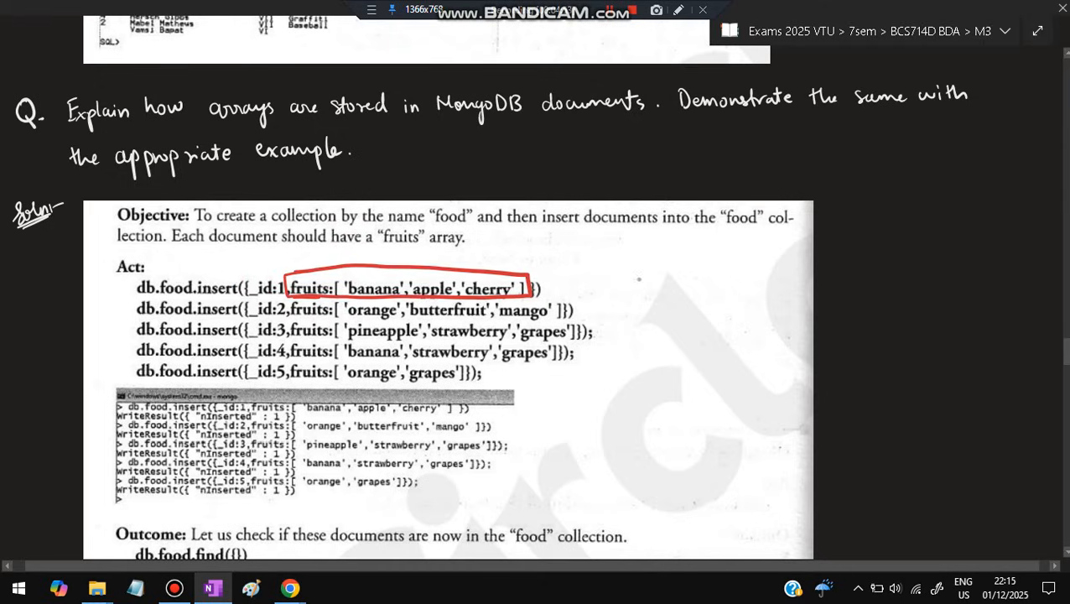
{"action": "left_click_drag", "start_coordinate": [625, 285], "coordinate": [730, 302]}
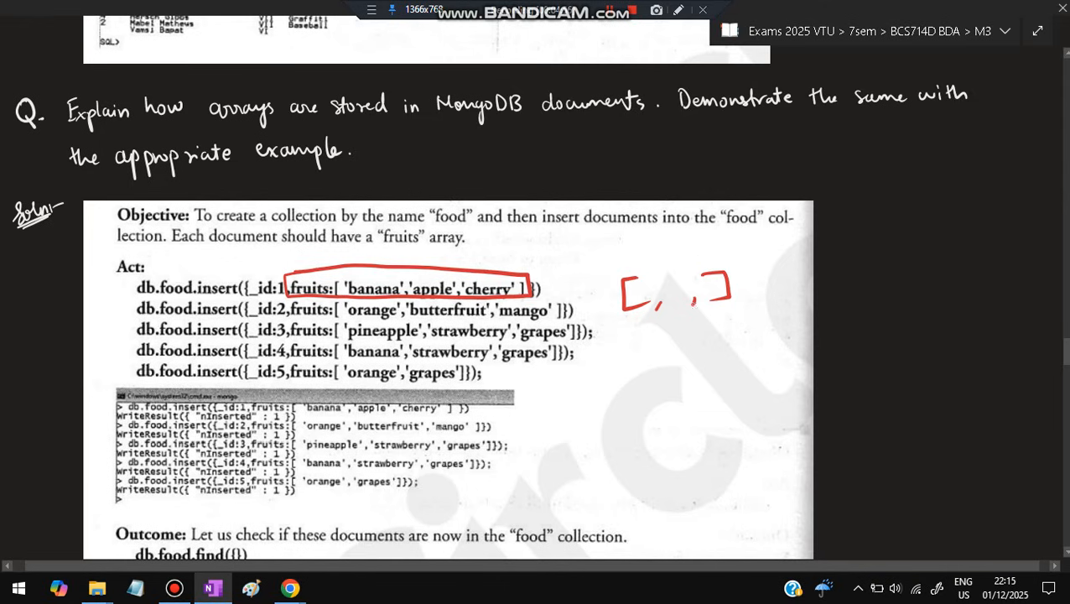
{"action": "scroll", "scroll_direction": "down", "scroll_amount": 3}
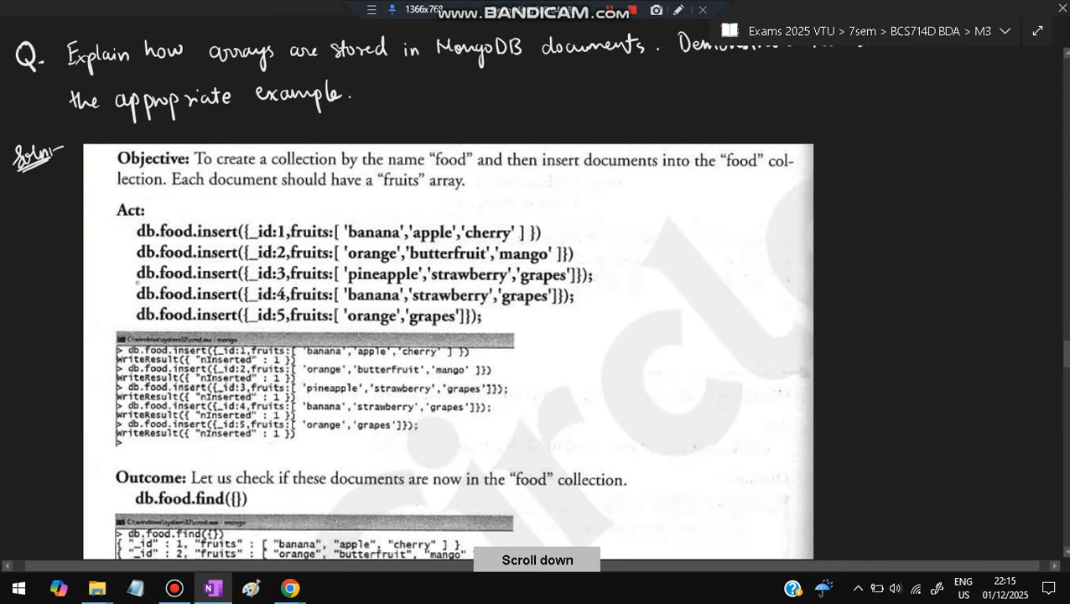
{"action": "scroll", "scroll_direction": "down", "scroll_amount": 3}
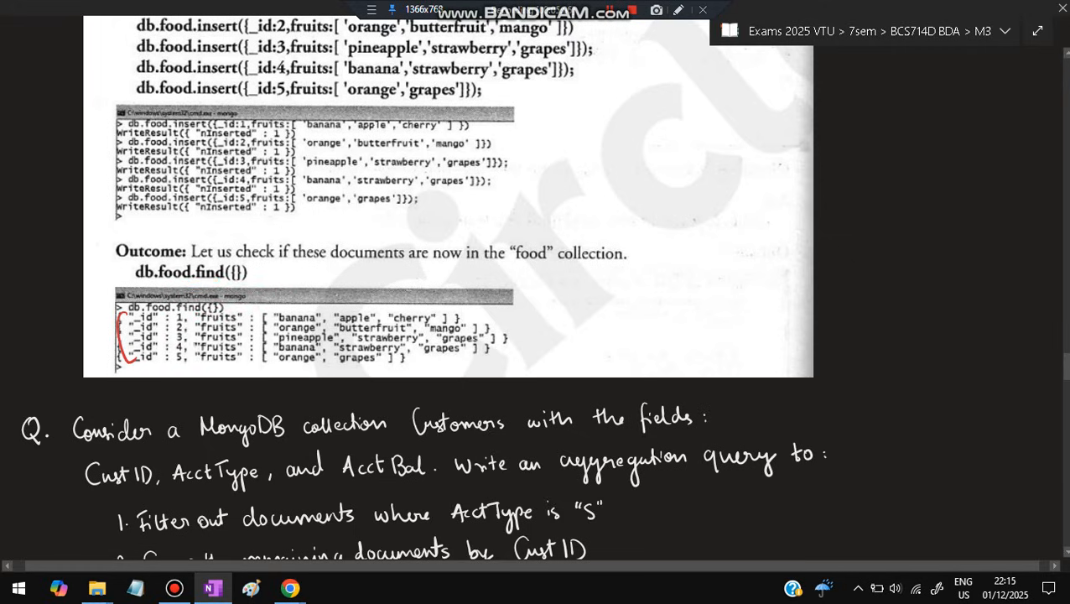
Underline the CustID, AcctType and AcctBal field names in red.
{"action": "scroll", "scroll_direction": "down", "scroll_amount": 3}
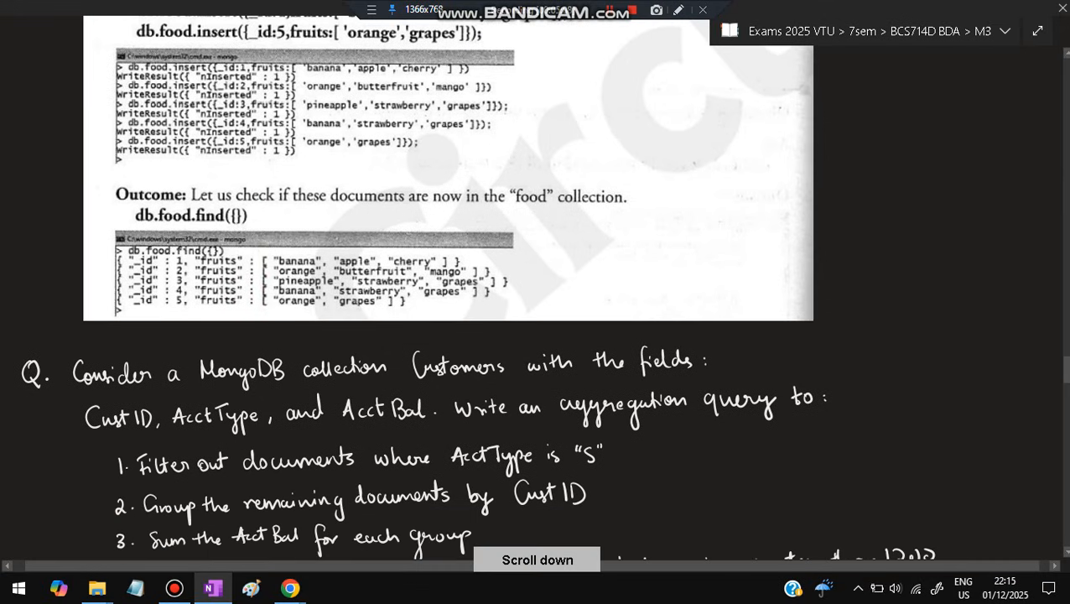
{"action": "scroll", "scroll_direction": "down", "scroll_amount": 3}
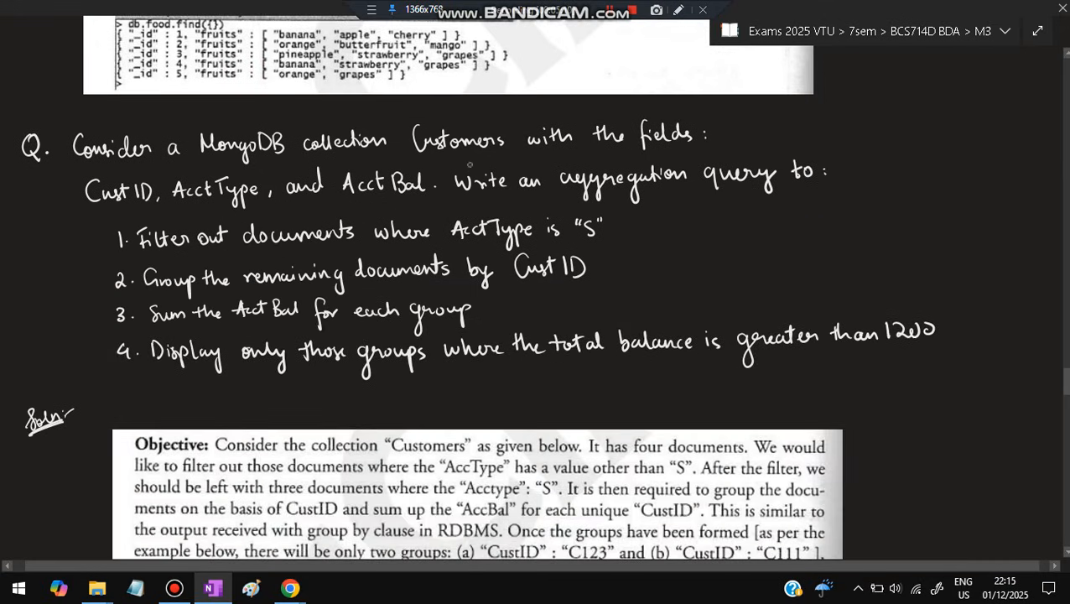
{"action": "left_click_drag", "start_coordinate": [98, 205], "coordinate": [256, 206]}
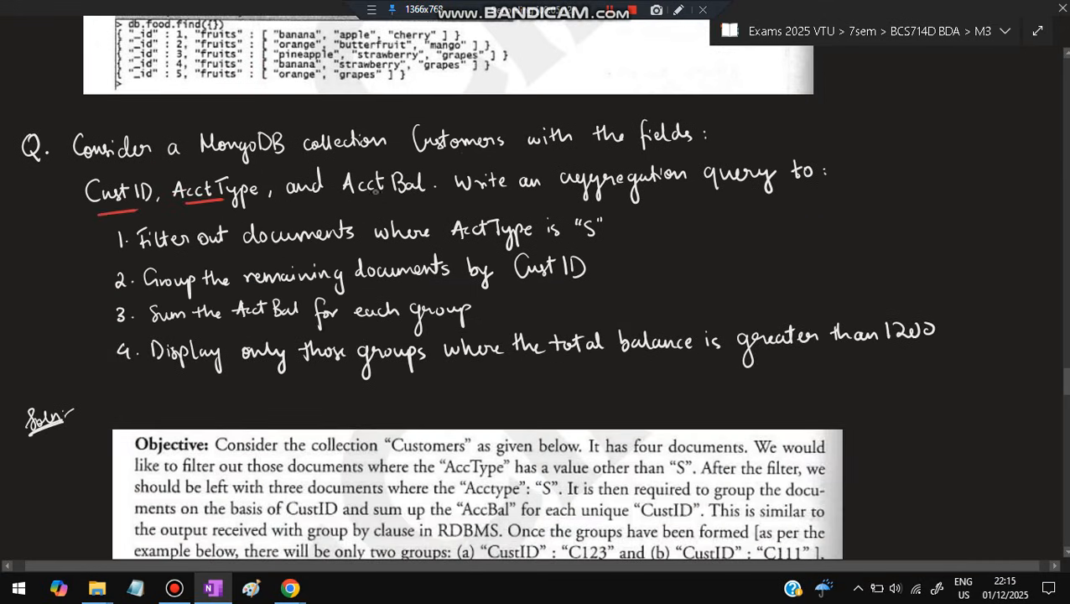
{"action": "left_click_drag", "start_coordinate": [573, 194], "coordinate": [696, 193]}
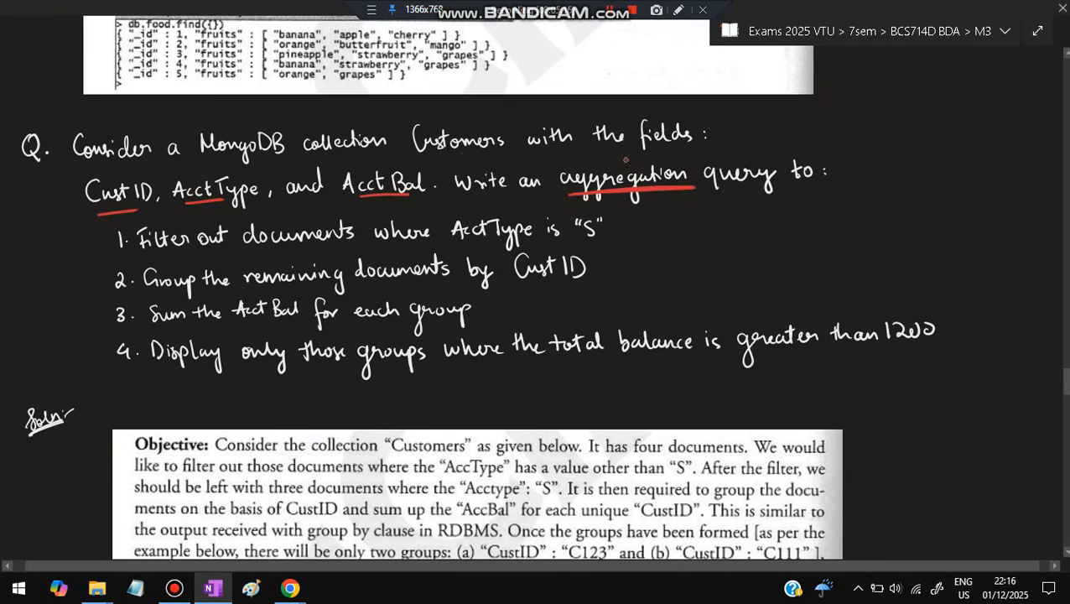
Scroll through the aggregation figure down to the MapReduce question.
{"action": "scroll", "scroll_direction": "down", "scroll_amount": 3}
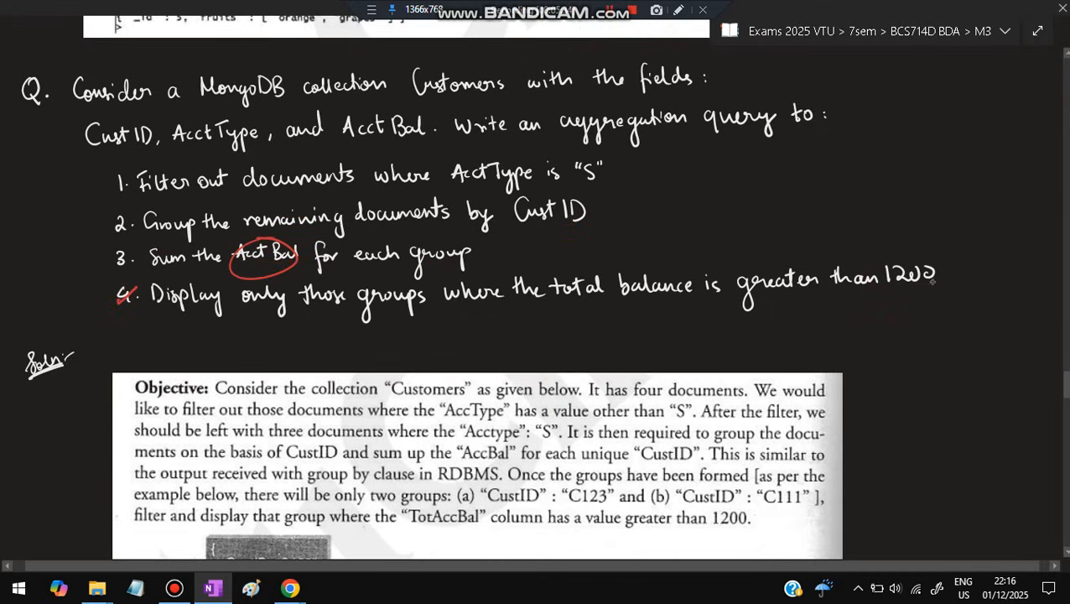
{"action": "scroll", "scroll_direction": "down", "scroll_amount": 3}
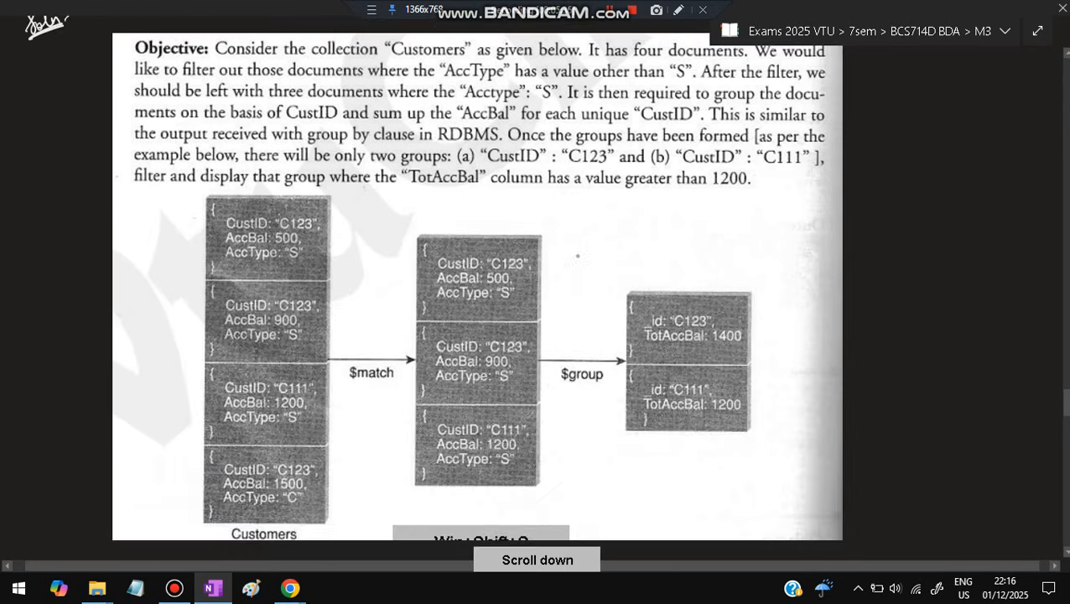
{"action": "scroll", "scroll_direction": "down", "scroll_amount": 3}
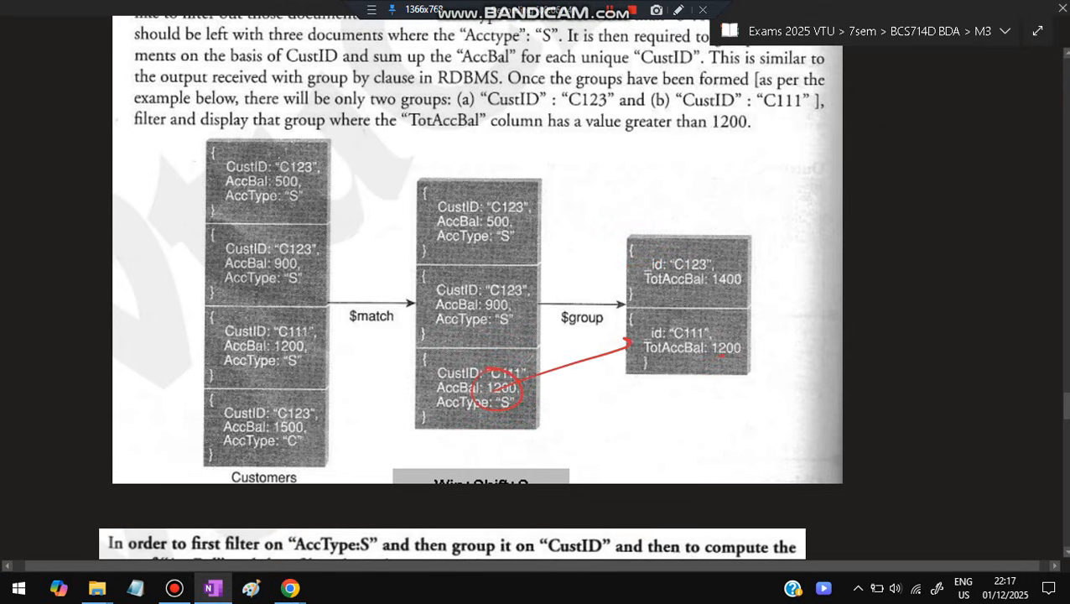
{"action": "scroll", "scroll_direction": "down", "scroll_amount": 3}
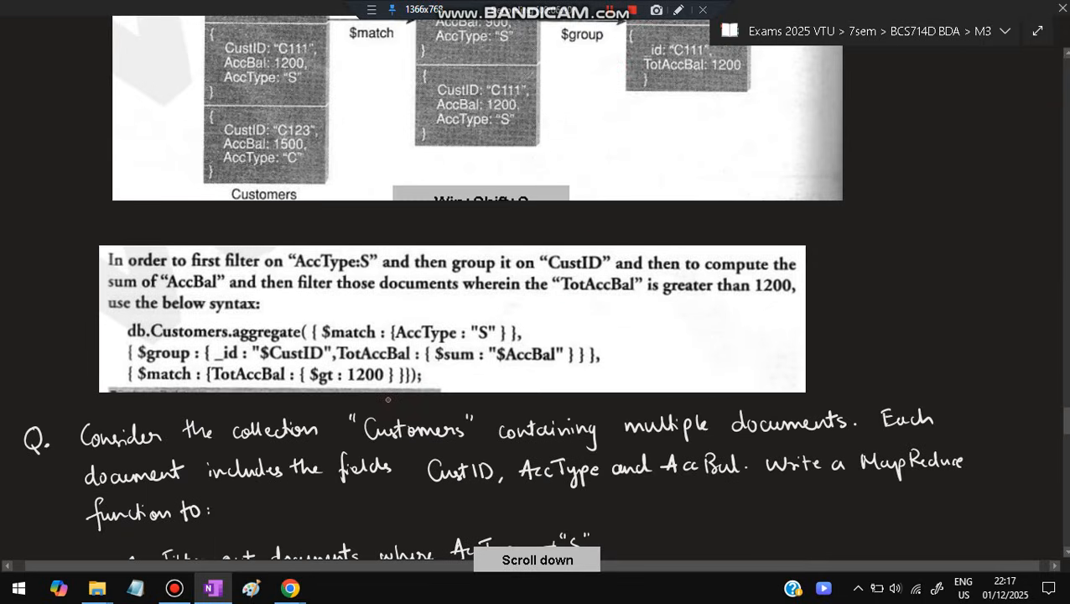
Underline $match and TotAccBal in the last aggregation stage in red.
{"action": "left_click_drag", "start_coordinate": [163, 390], "coordinate": [298, 390]}
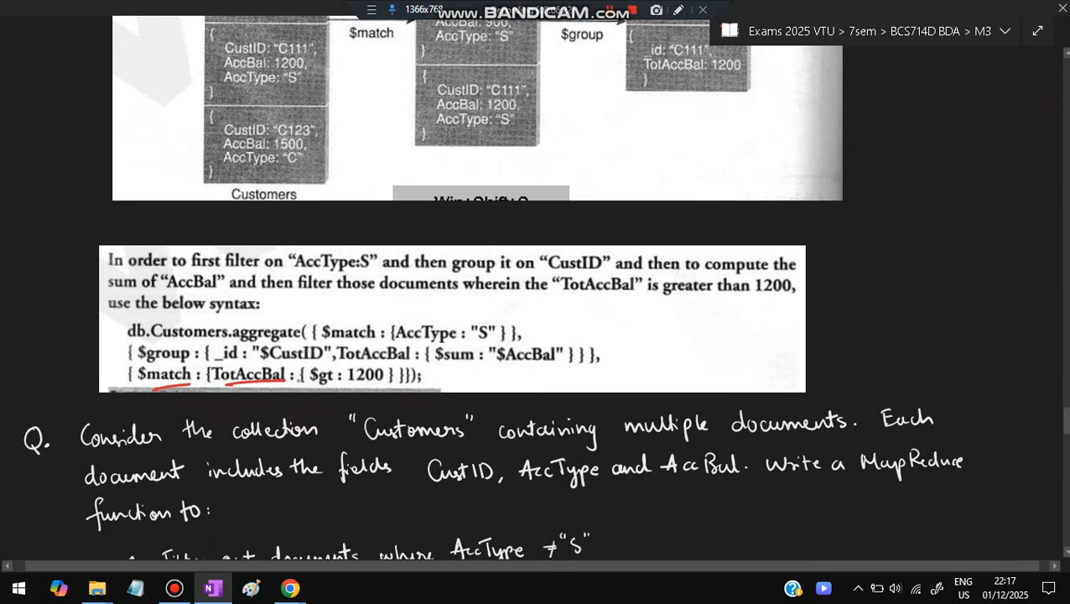
{"action": "scroll", "scroll_direction": "down", "scroll_amount": 3}
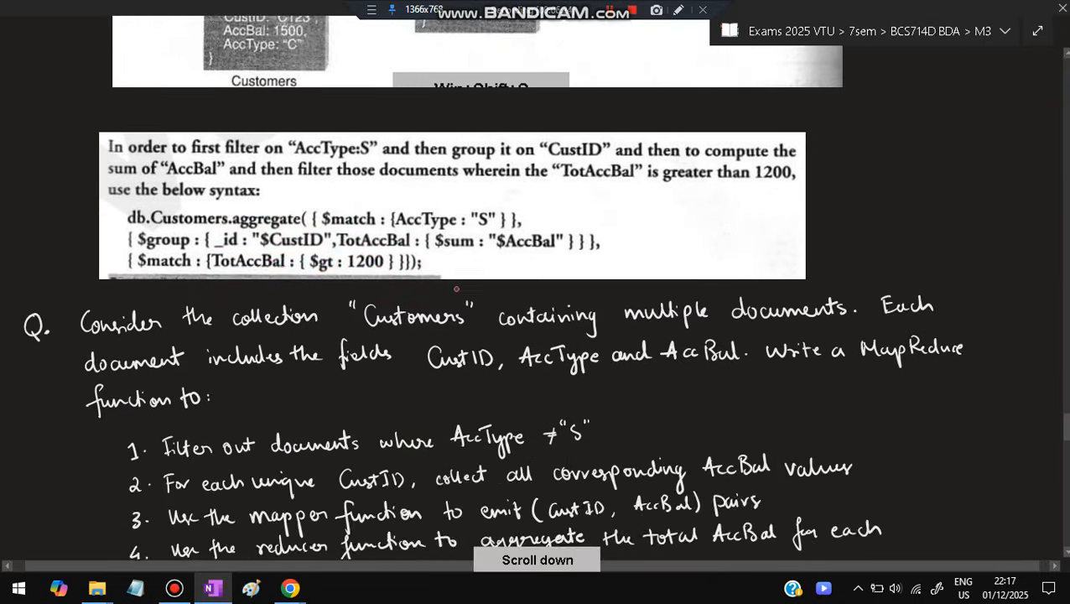
{"action": "scroll", "scroll_direction": "down", "scroll_amount": 3}
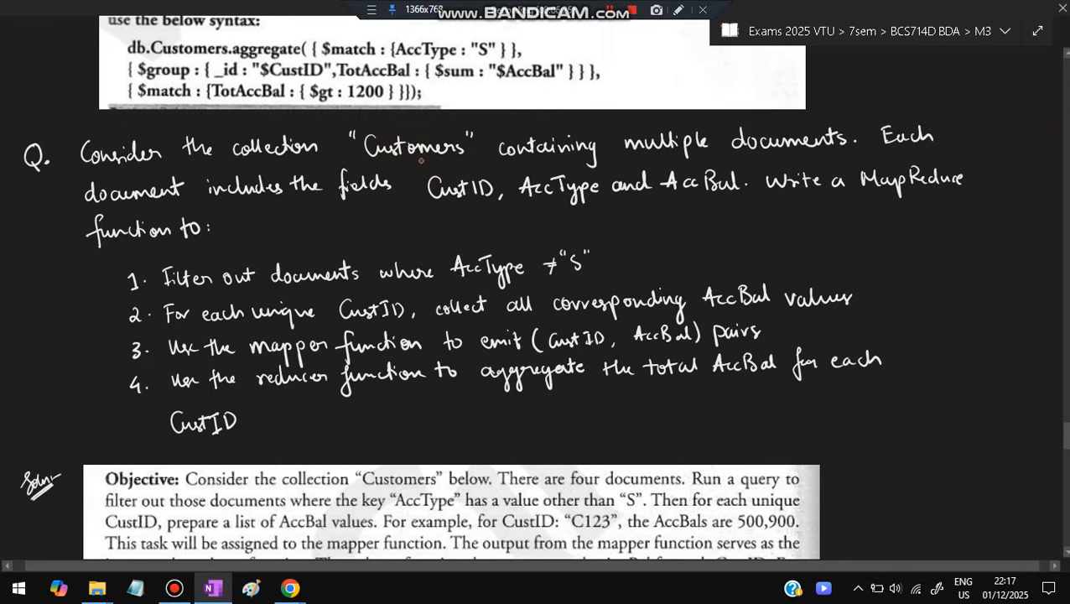
{"action": "mouse_move", "coordinate": [202, 290]}
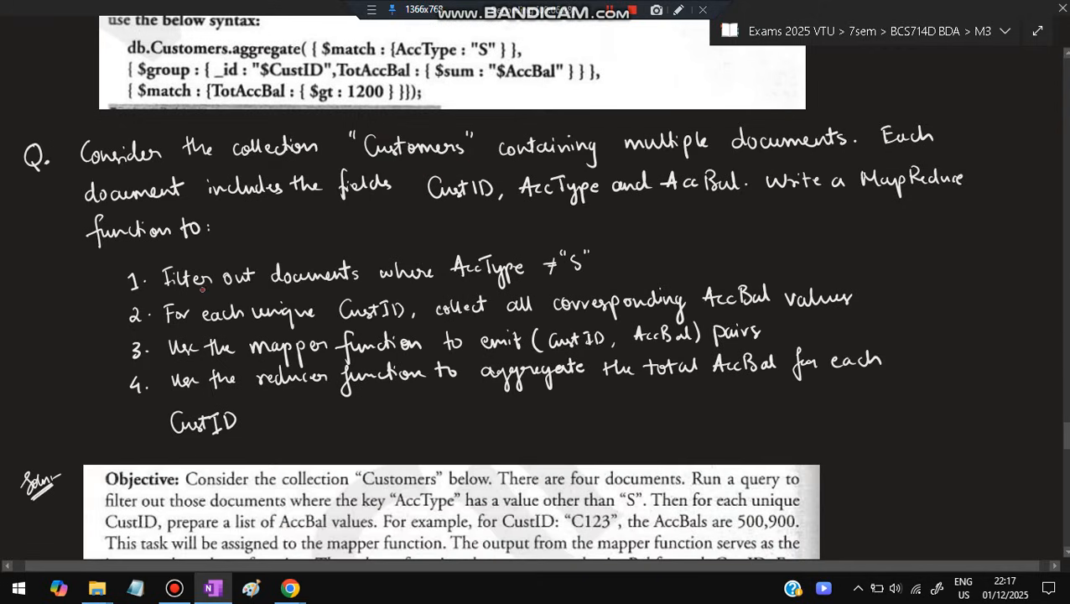
Underline MapReduce, AccType ≠ "S", mapper/reducer terms and 'aggregate' in the question.
{"action": "left_click_drag", "start_coordinate": [859, 195], "coordinate": [964, 195]}
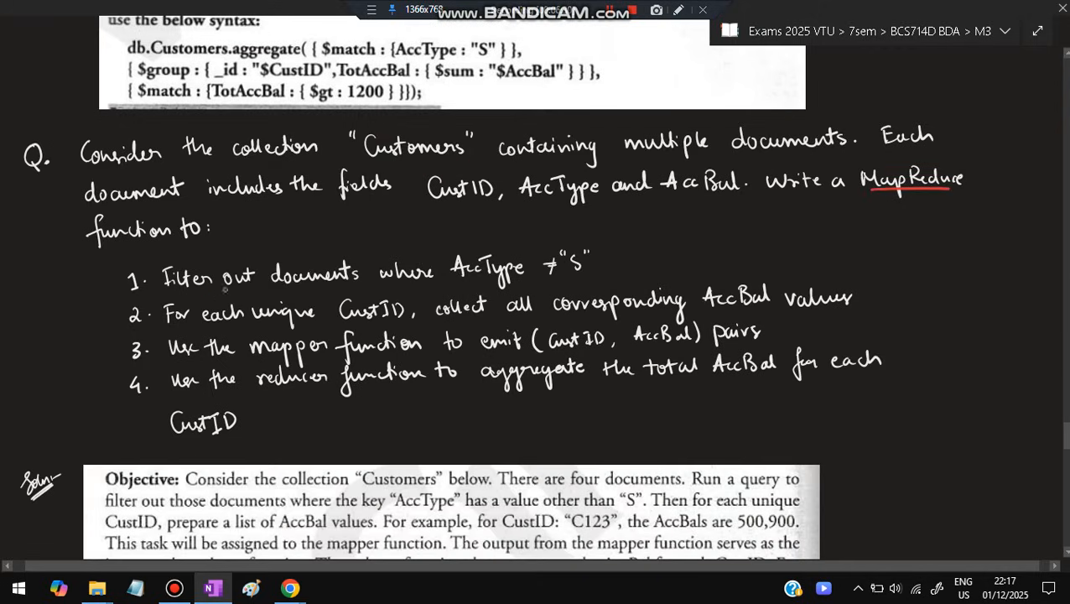
{"action": "left_click_drag", "start_coordinate": [469, 277], "coordinate": [587, 276]}
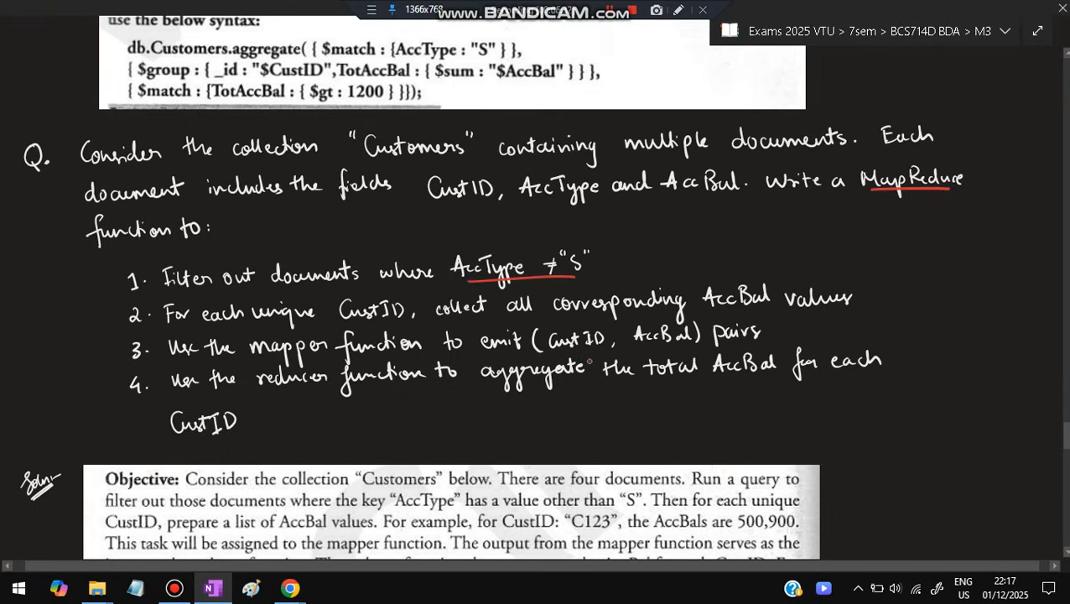
{"action": "left_click_drag", "start_coordinate": [340, 327], "coordinate": [407, 327]}
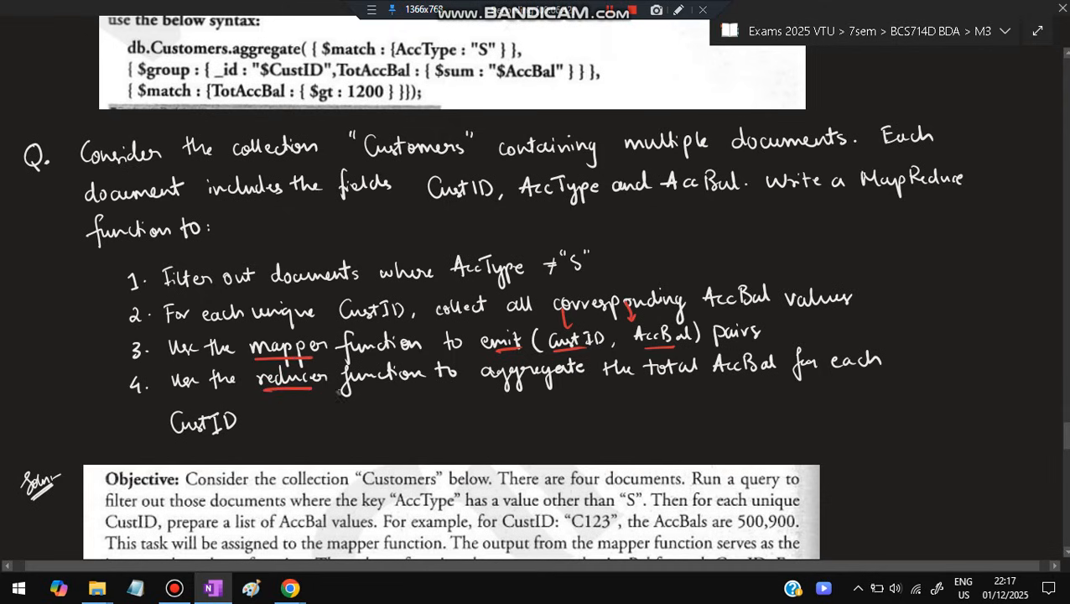
{"action": "left_click_drag", "start_coordinate": [482, 387], "coordinate": [587, 387]}
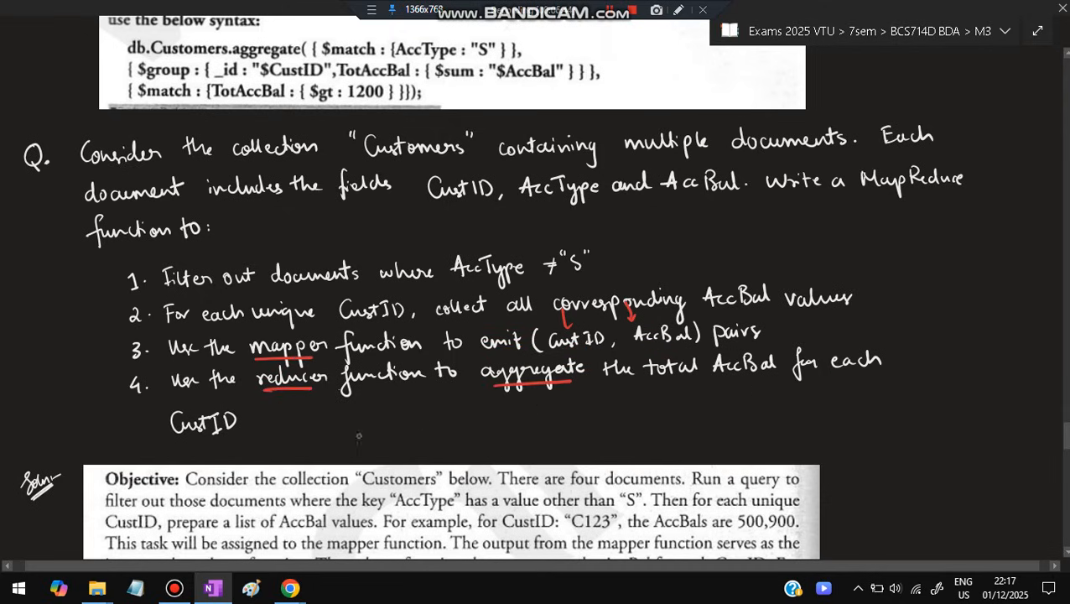
{"action": "scroll", "scroll_direction": "down", "scroll_amount": 3}
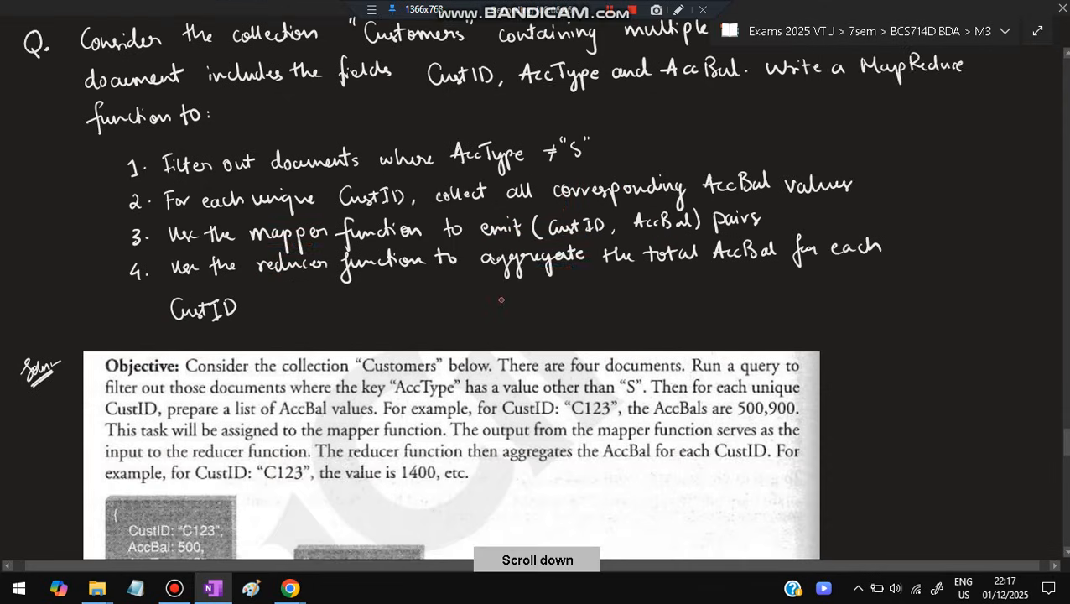
Tick AccType "S", box 500,900 and underline 1400, then reach the mapReduce syntax.
{"action": "scroll", "scroll_direction": "down", "scroll_amount": 3}
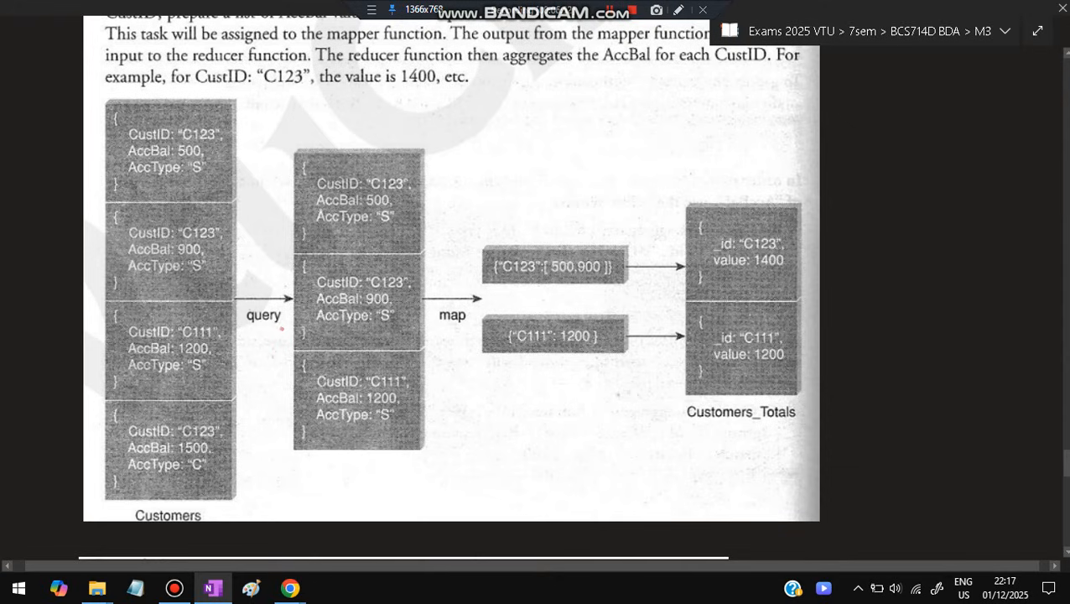
{"action": "left_click_drag", "start_coordinate": [386, 227], "coordinate": [402, 218]}
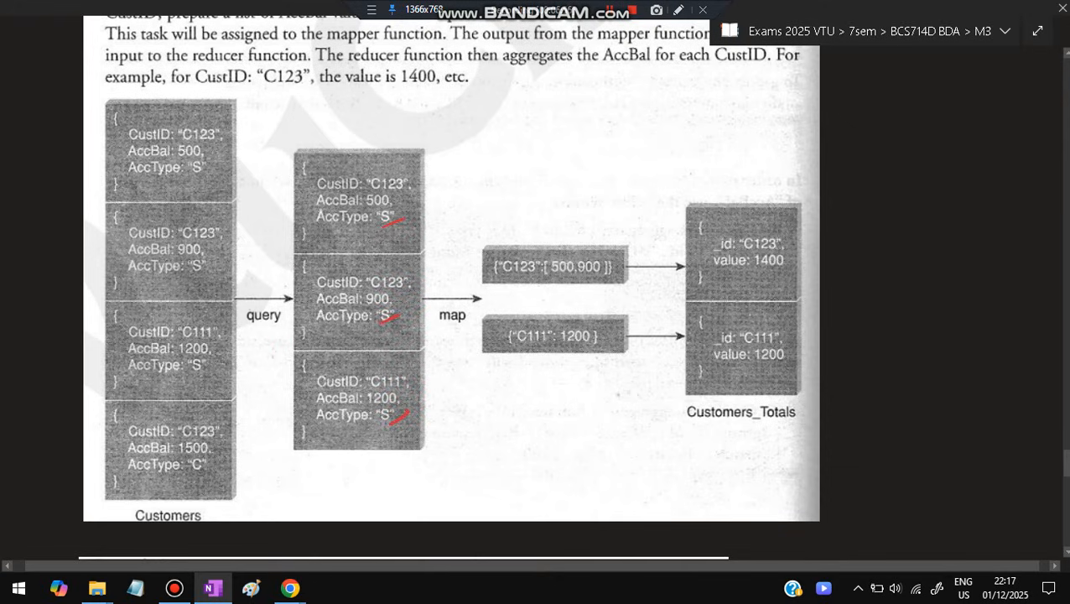
{"action": "left_click_drag", "start_coordinate": [143, 428], "coordinate": [197, 470]}
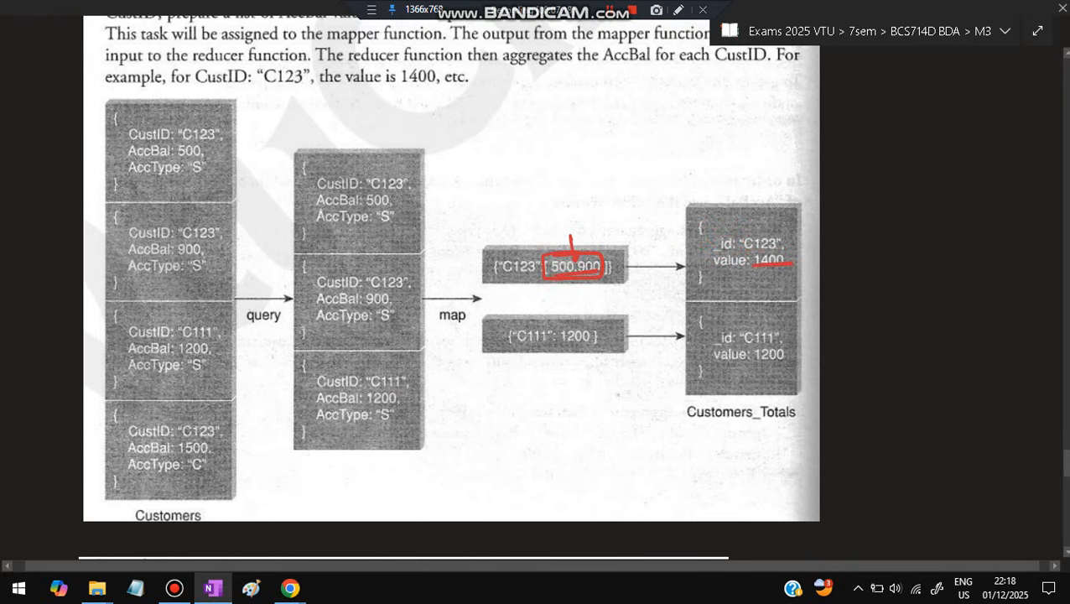
{"action": "scroll", "scroll_direction": "down", "scroll_amount": 3}
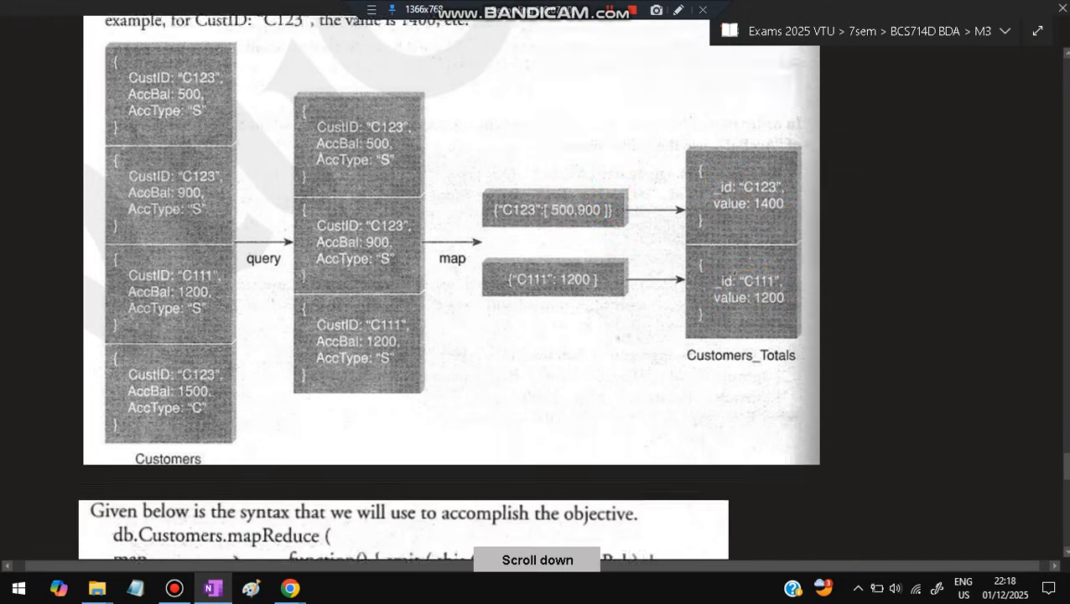
{"action": "scroll", "scroll_direction": "down", "scroll_amount": 3}
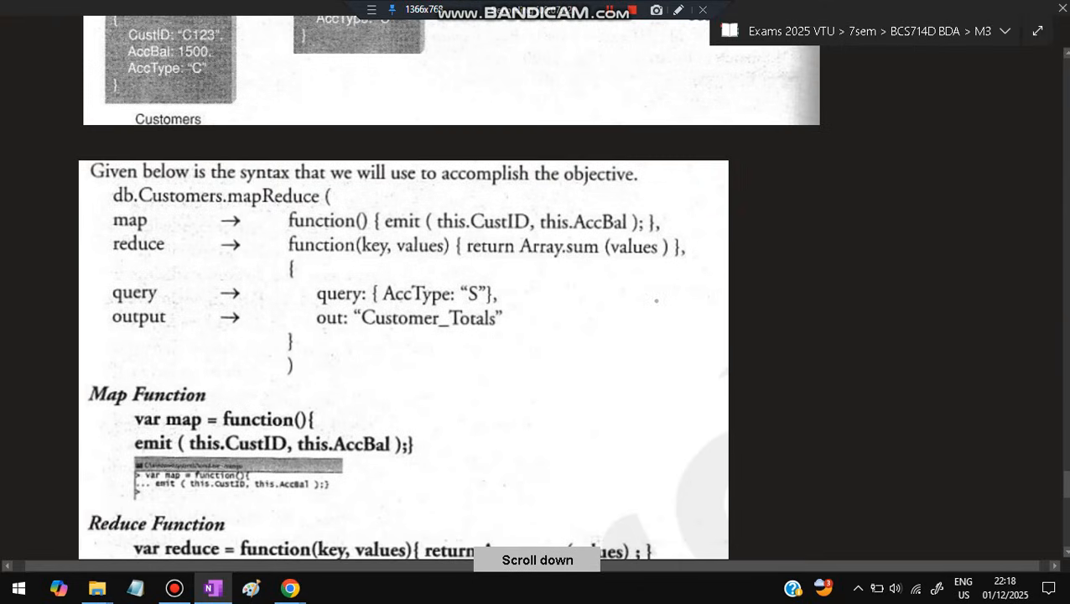
Scroll between the Map Function and Customers_Totals sections while inking function, _id and value in red.
{"action": "scroll", "scroll_direction": "down", "scroll_amount": 3}
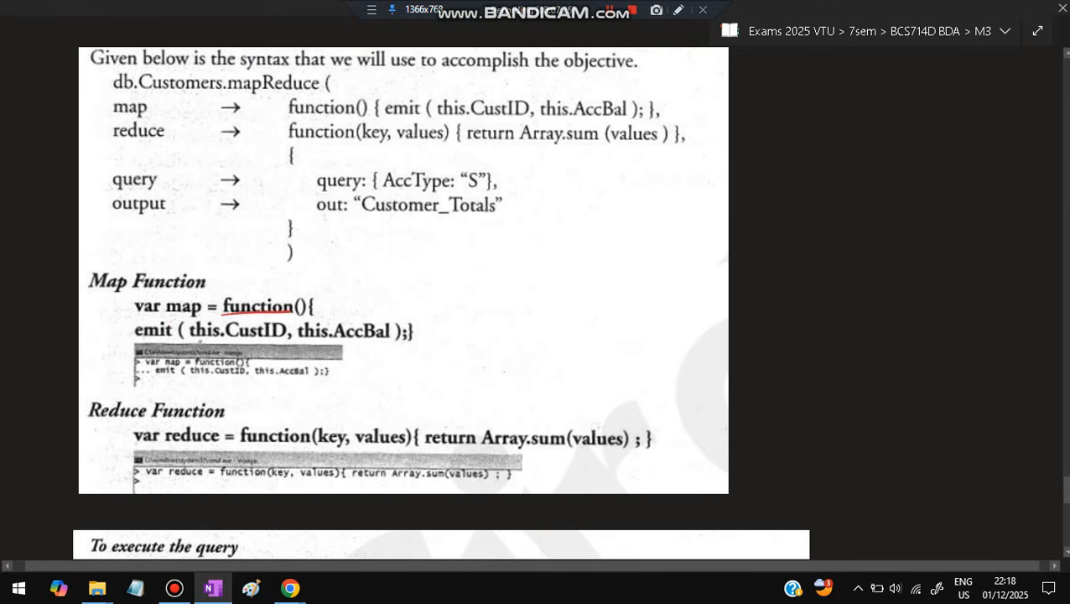
{"action": "scroll", "scroll_direction": "up", "scroll_amount": 3}
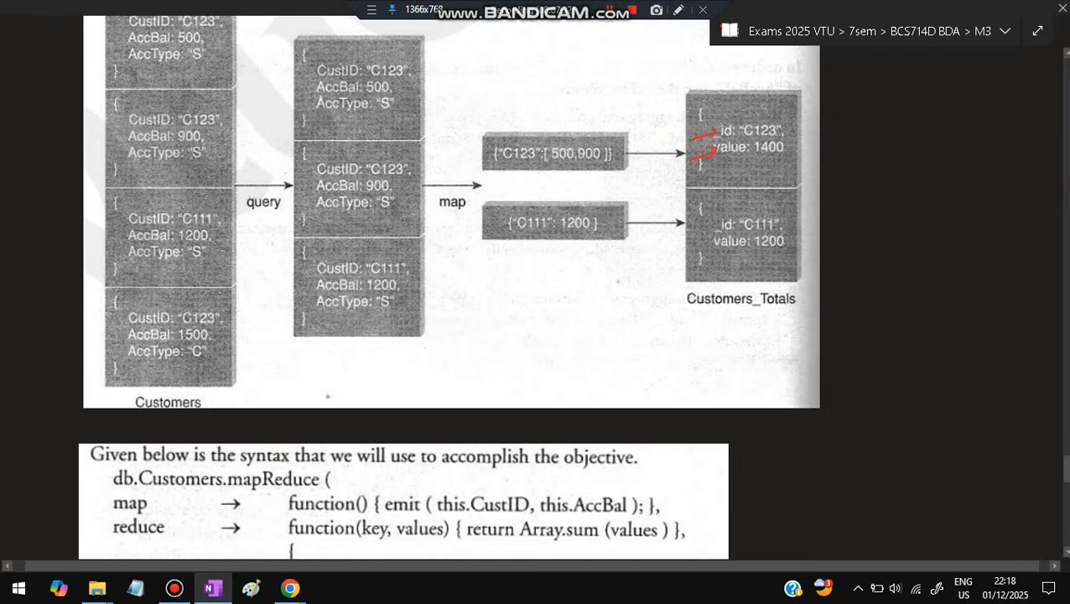
{"action": "scroll", "scroll_direction": "down", "scroll_amount": 3}
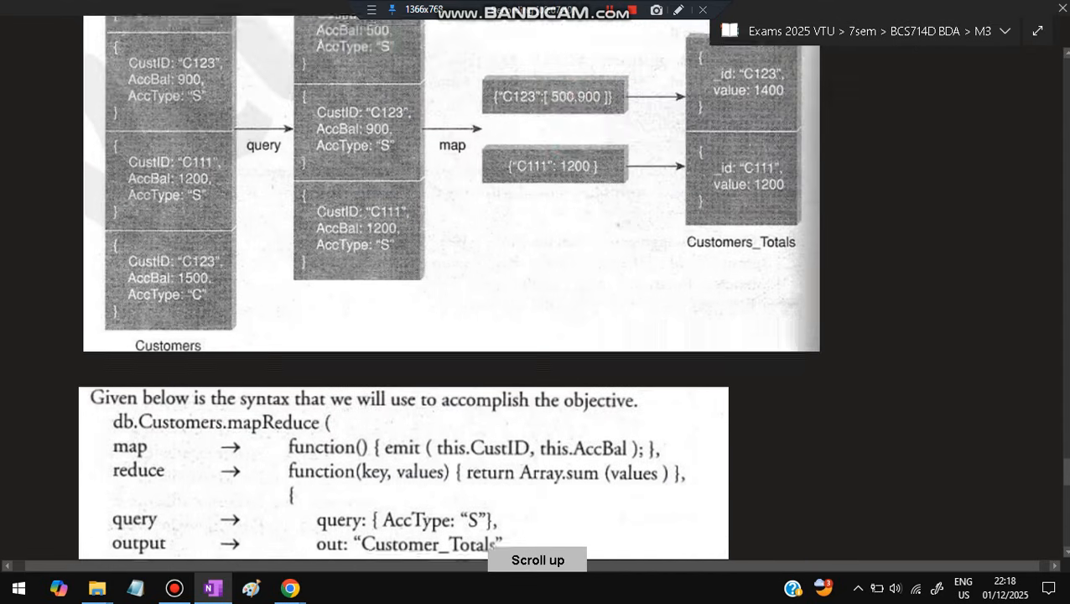
{"action": "scroll", "scroll_direction": "down", "scroll_amount": 3}
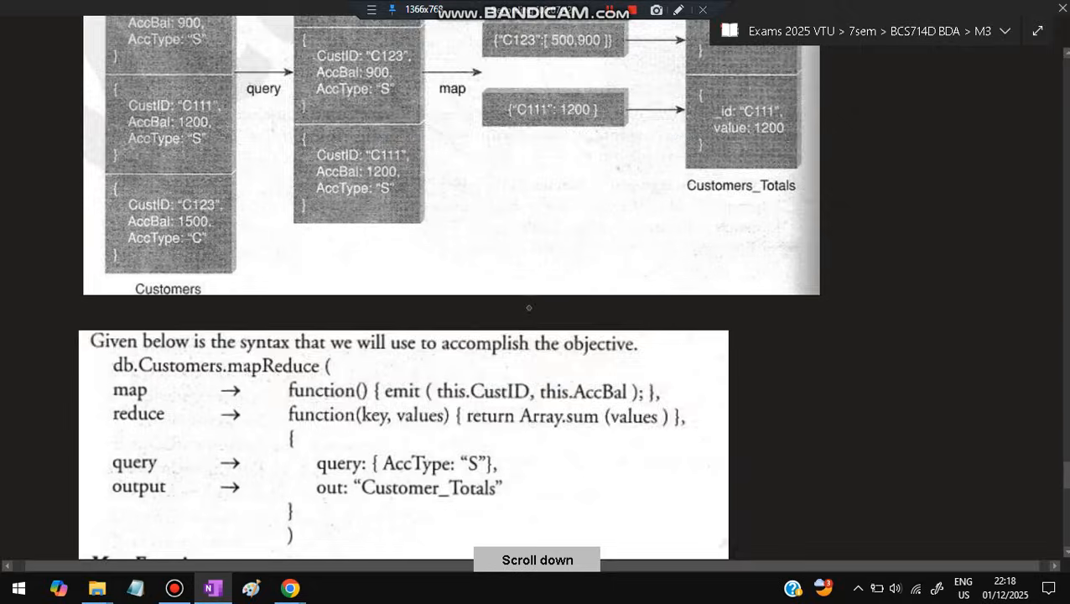
{"action": "scroll", "scroll_direction": "down", "scroll_amount": 3}
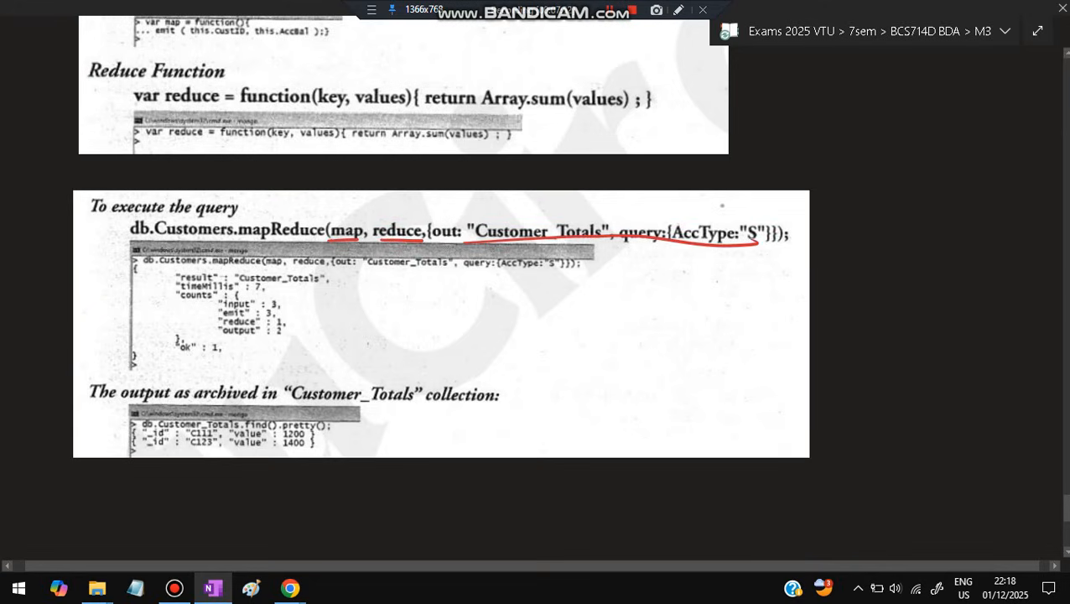
Scroll down to the Customer_Totals output (C111 1200, C123 1400) and page footer.
{"action": "scroll", "scroll_direction": "down", "scroll_amount": 3}
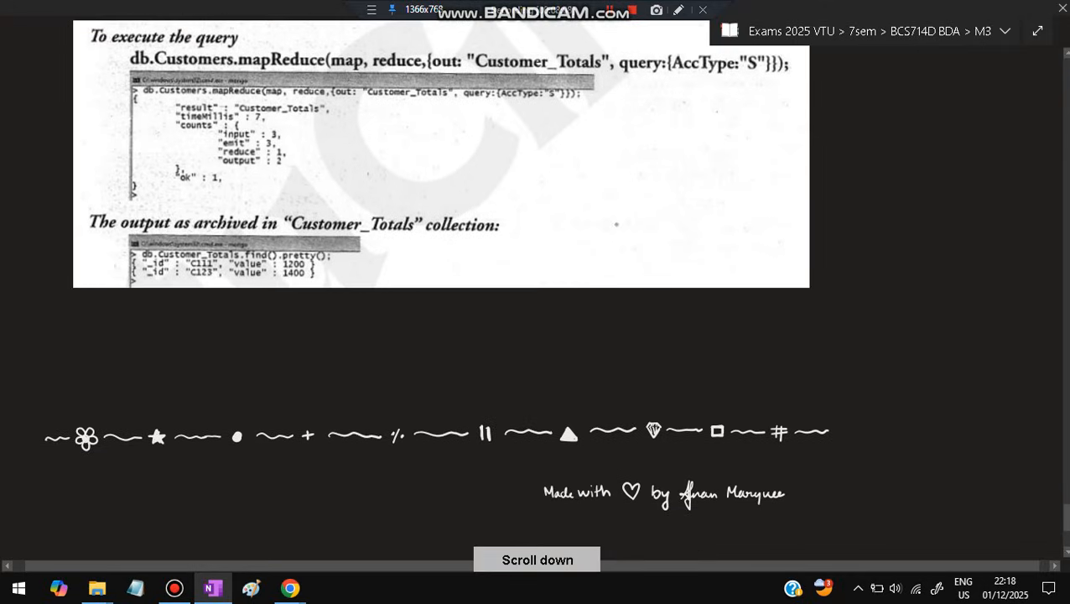